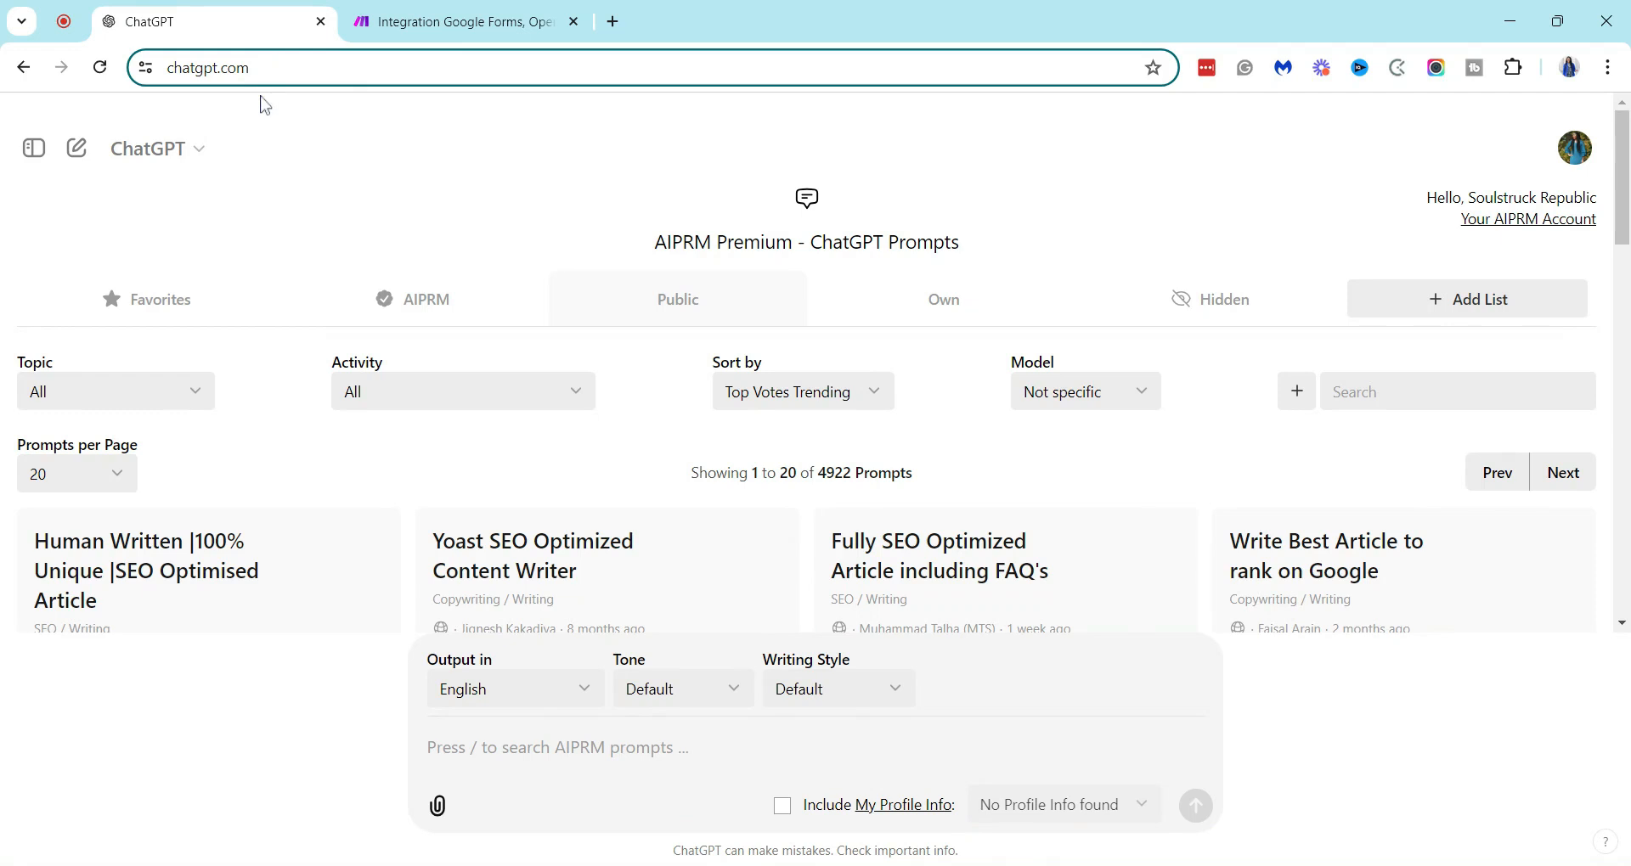
mouse_move(269, 112)
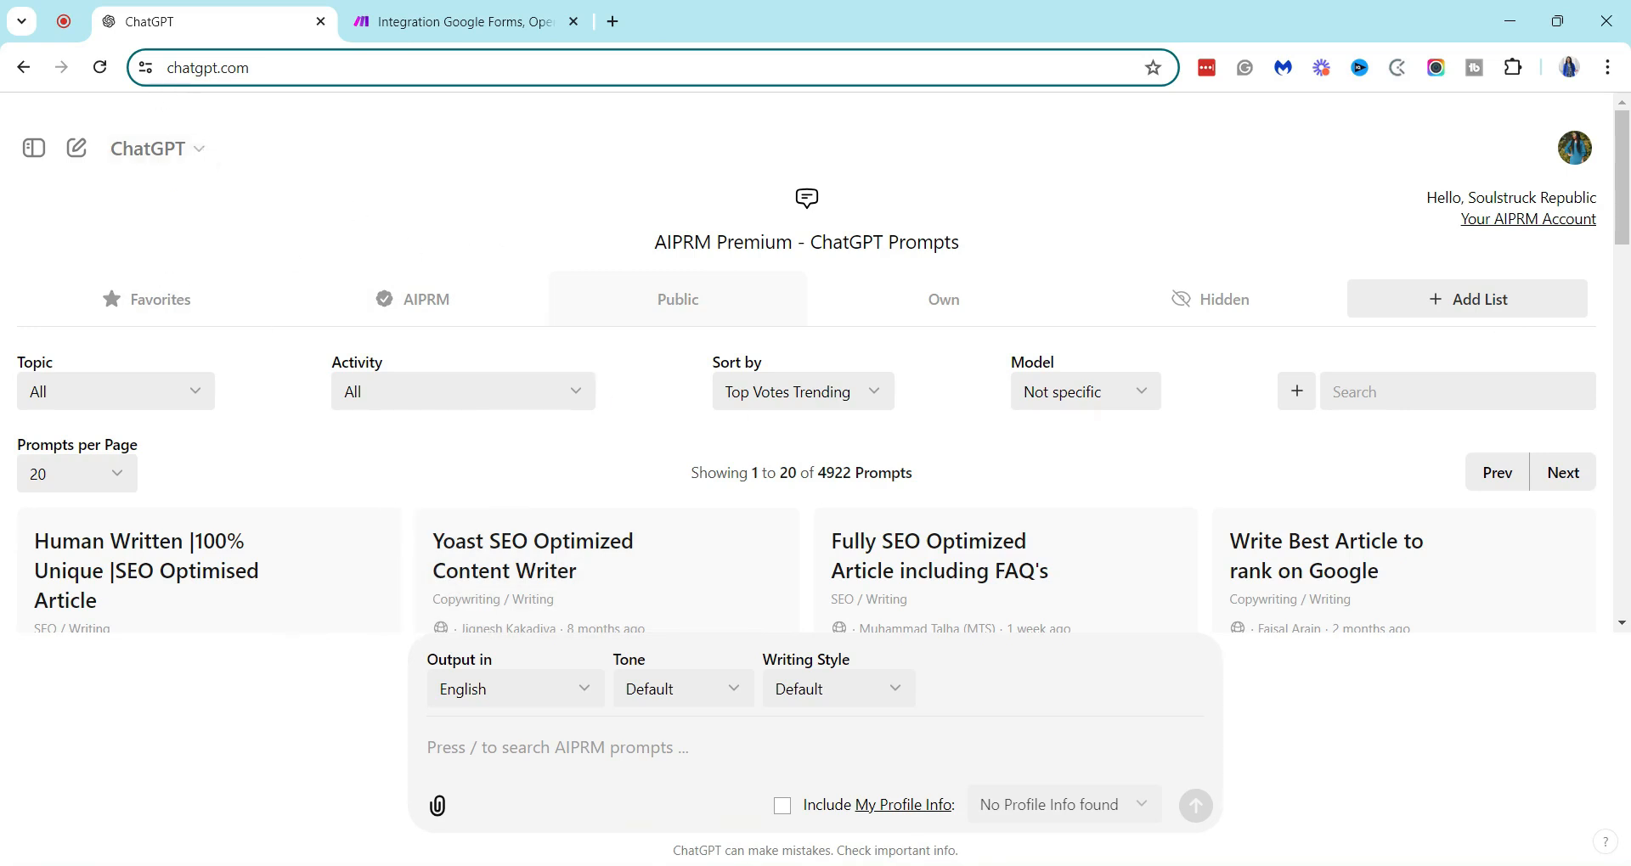
mouse_move(308, 136)
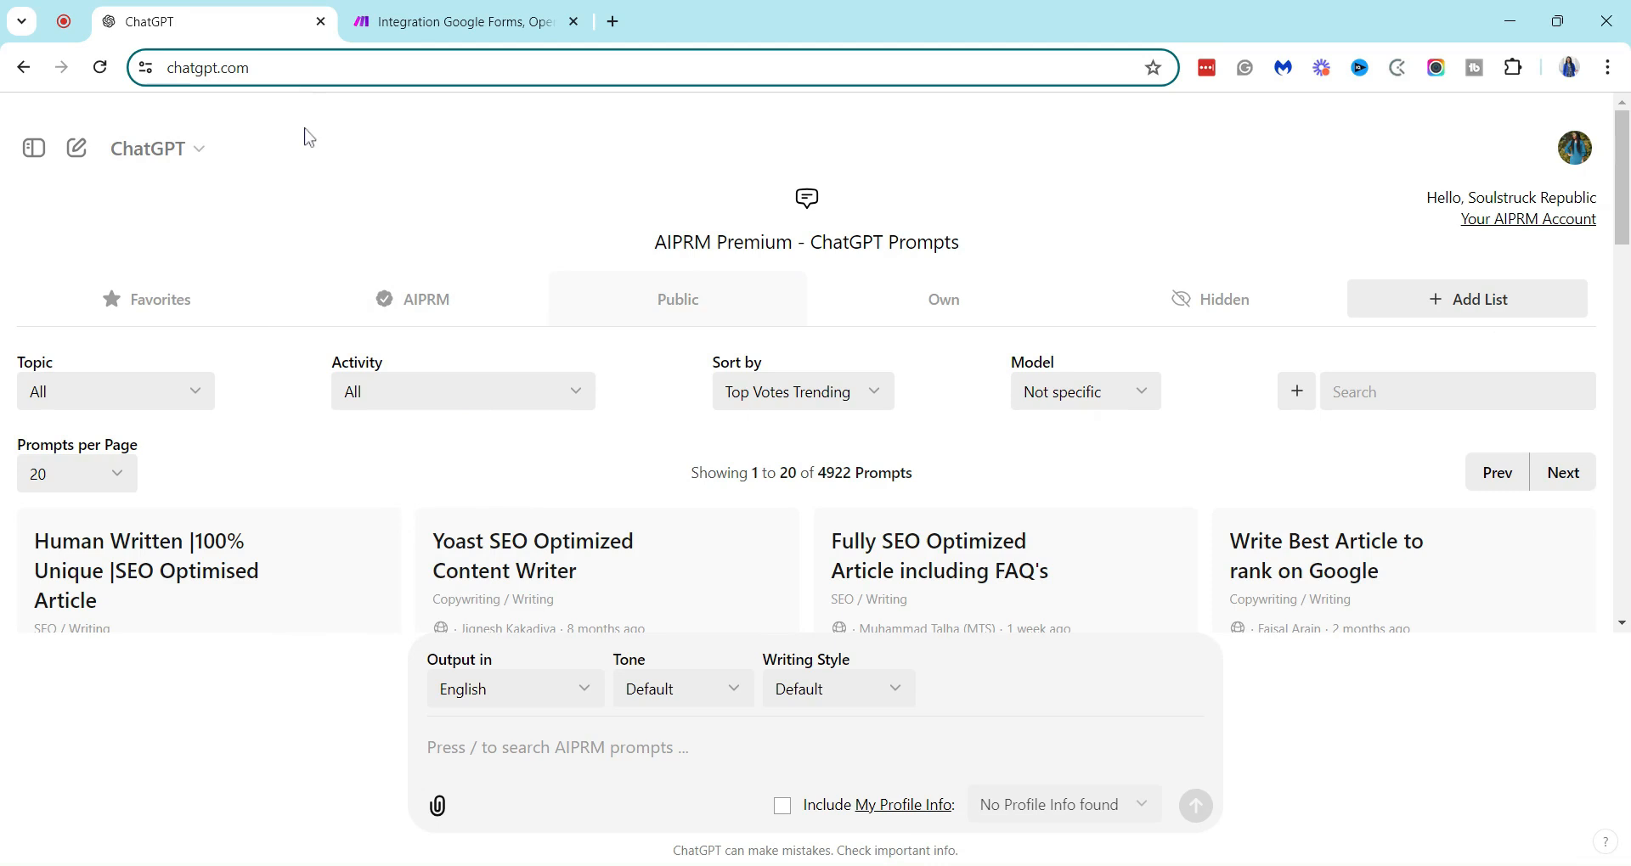
mouse_move(394, 202)
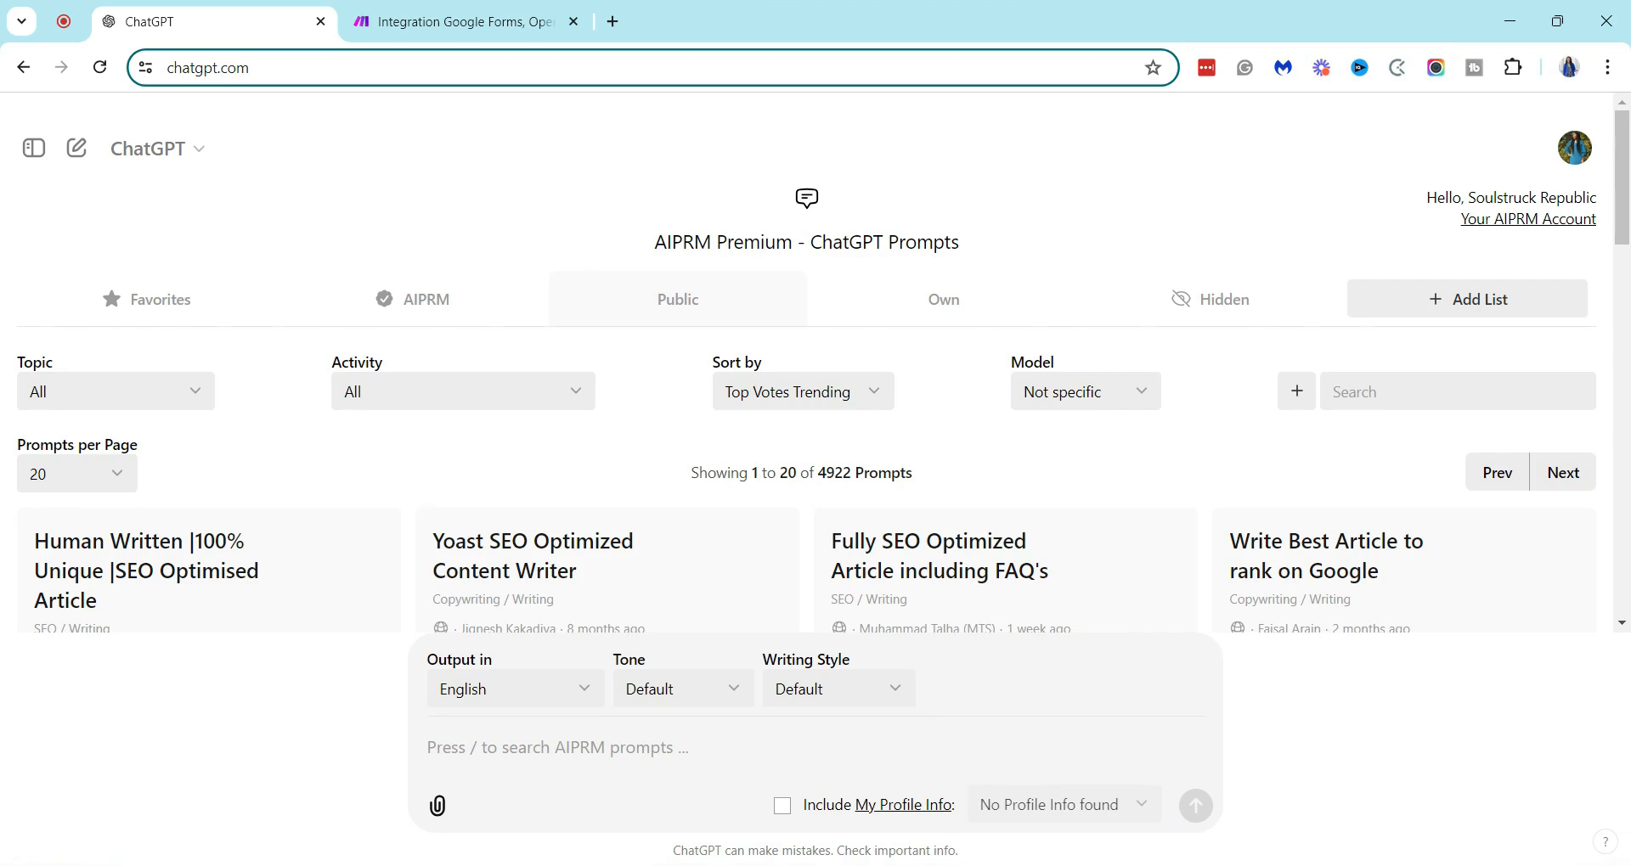
mouse_move(437, 129)
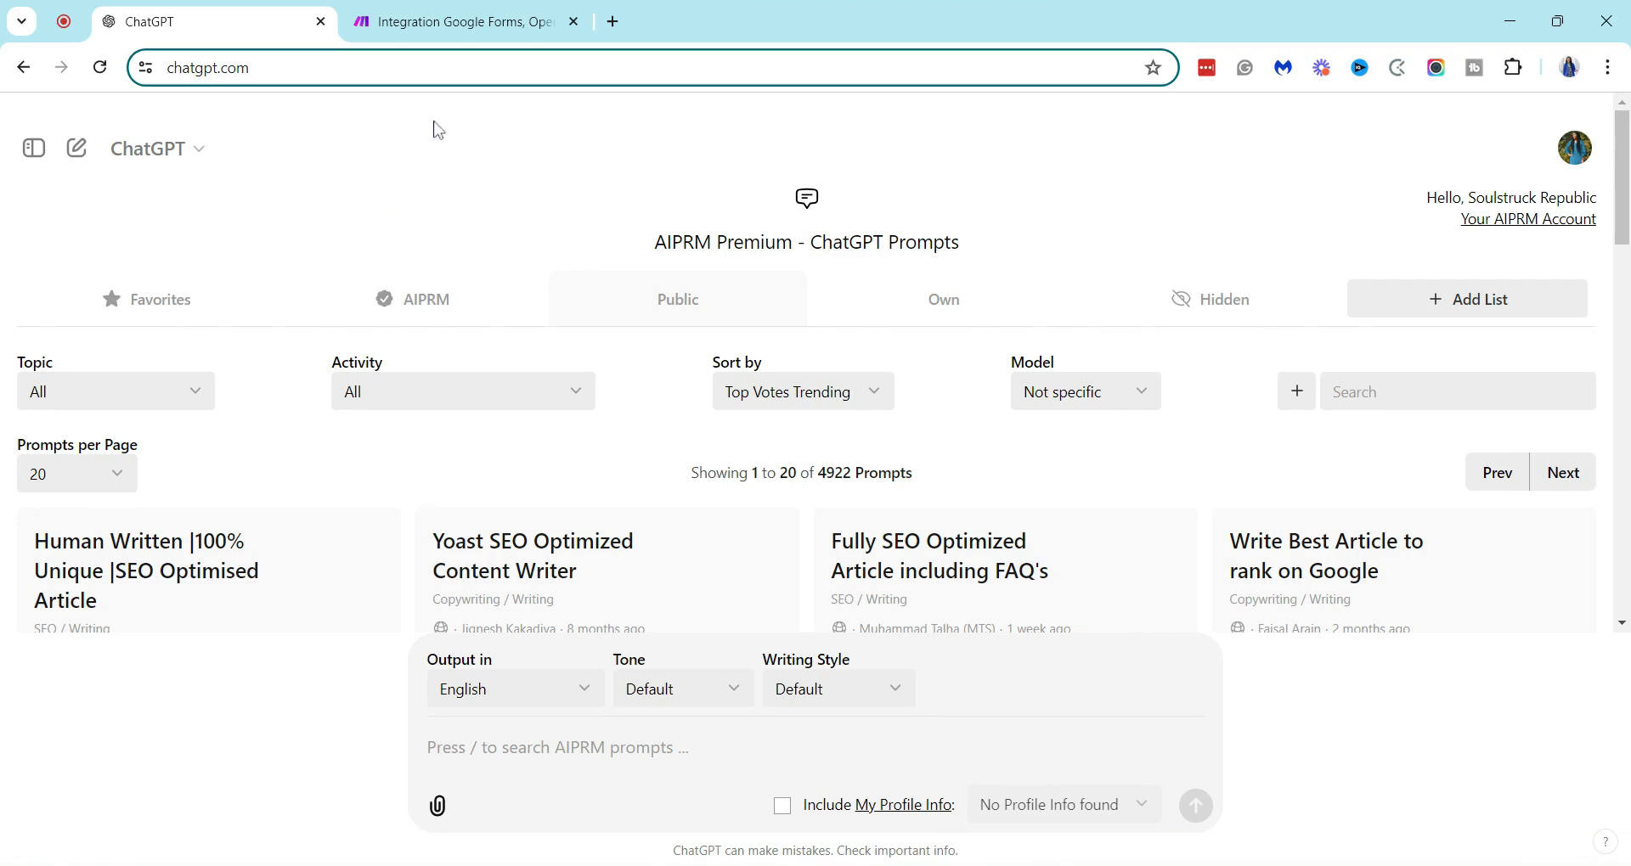
- In the Make scenario, create a new OpenAI connection and open a new browser tab
left_click(463, 20)
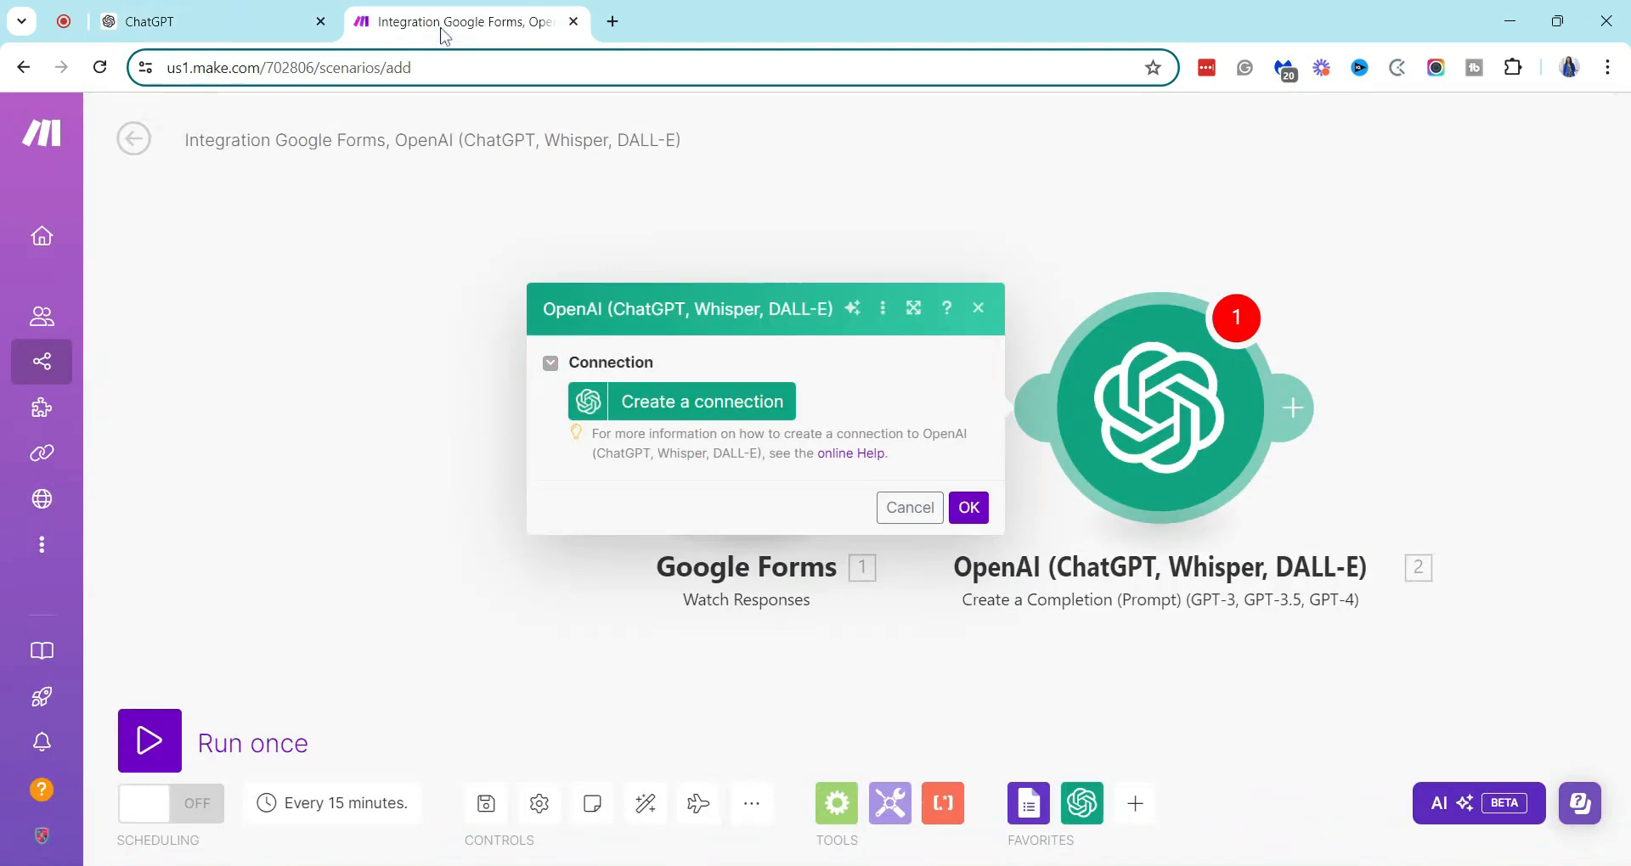
mouse_move(365, 357)
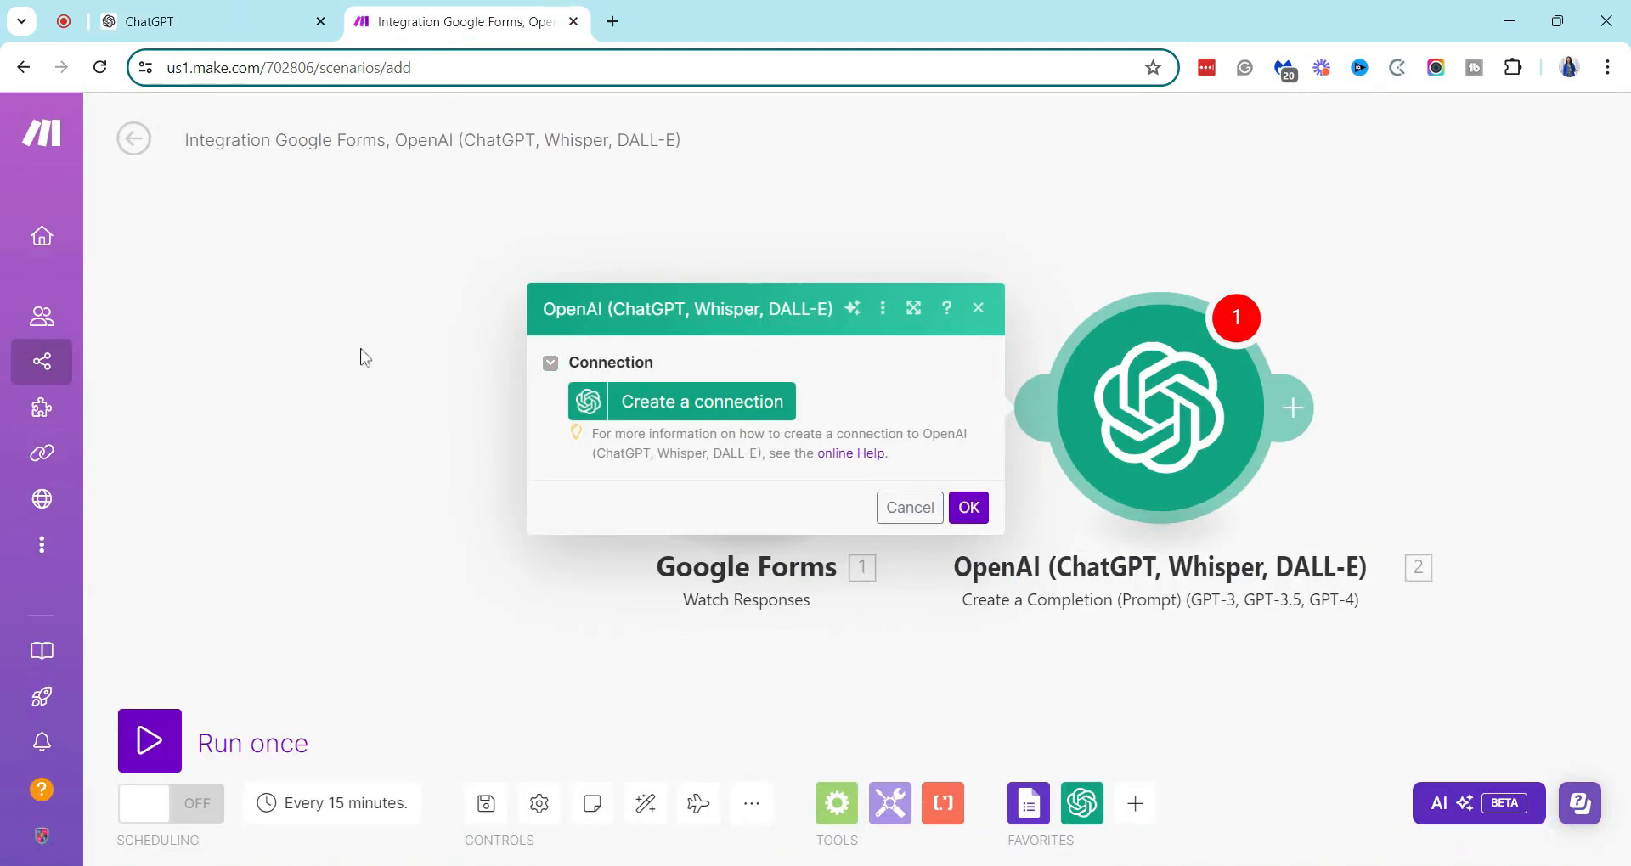
mouse_move(436, 336)
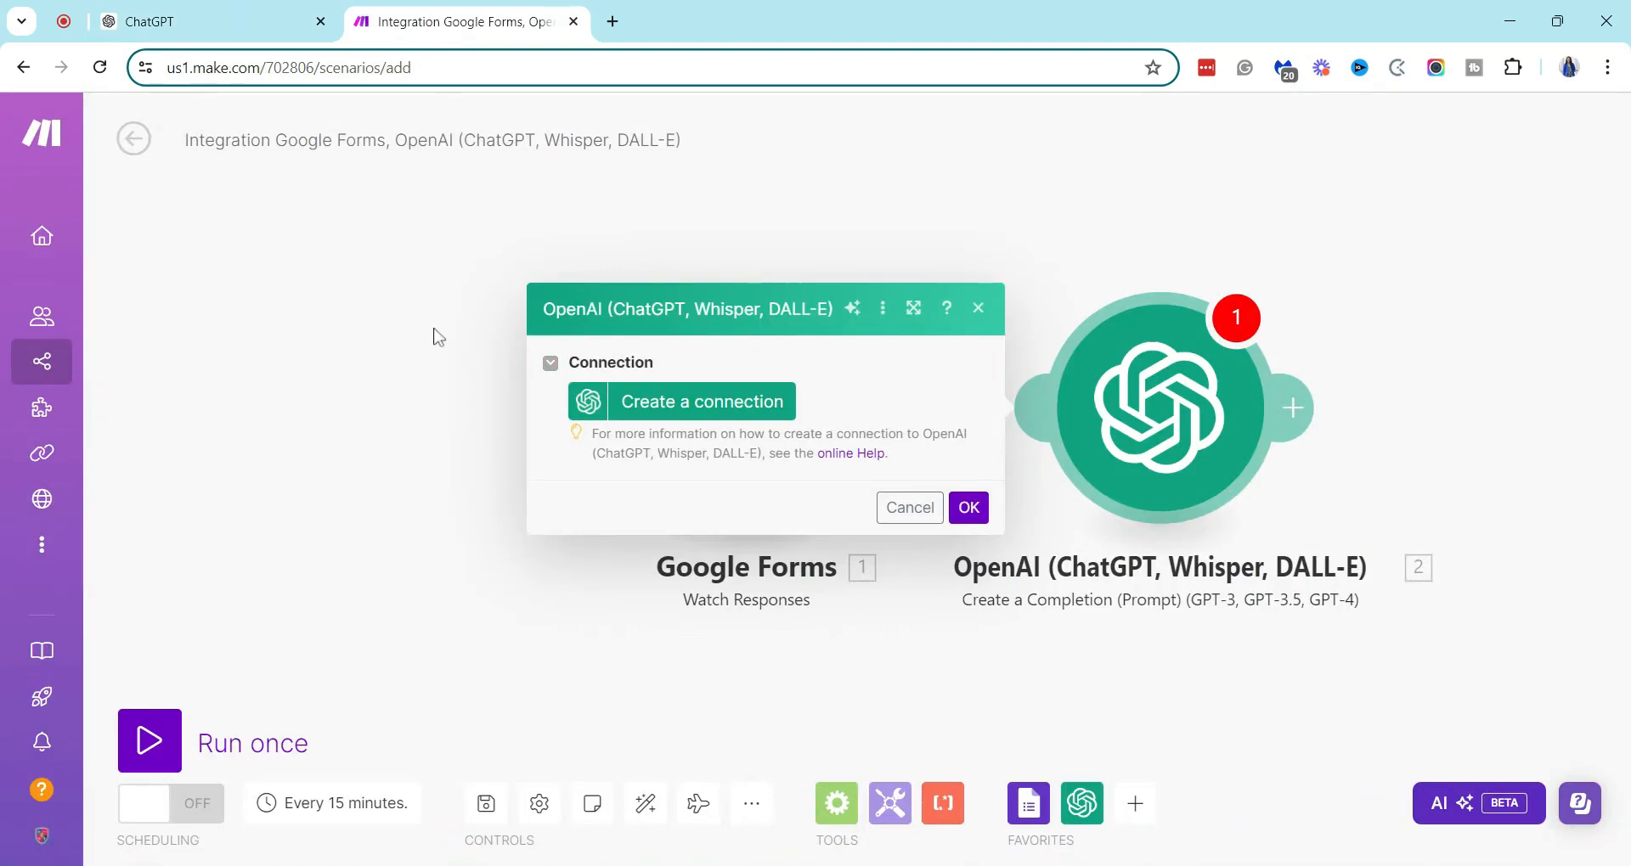
mouse_move(281, 427)
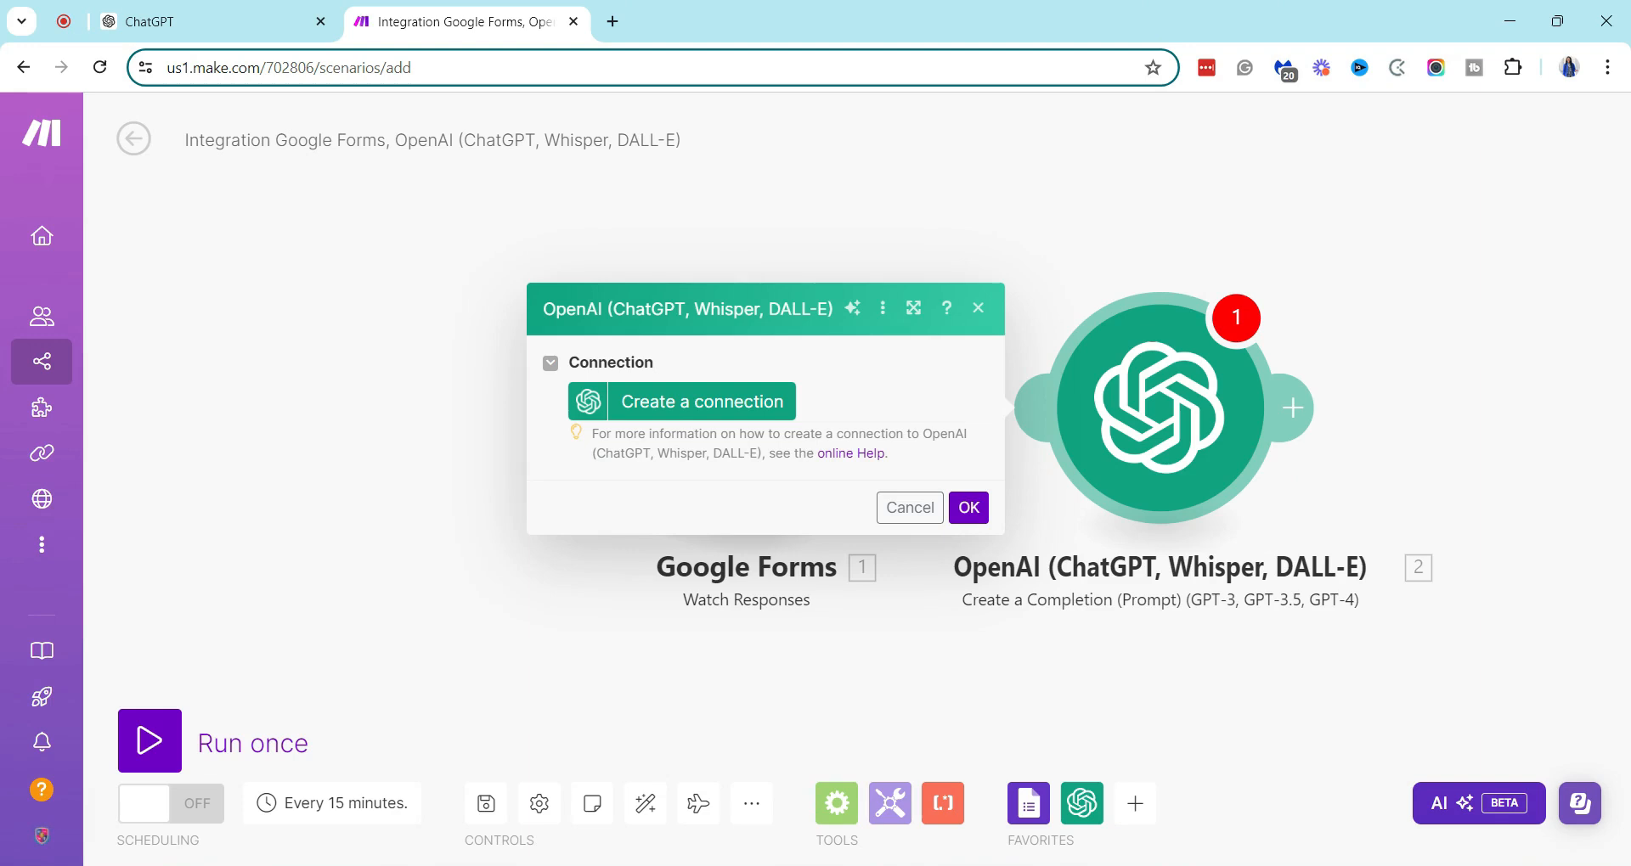
mouse_move(749, 490)
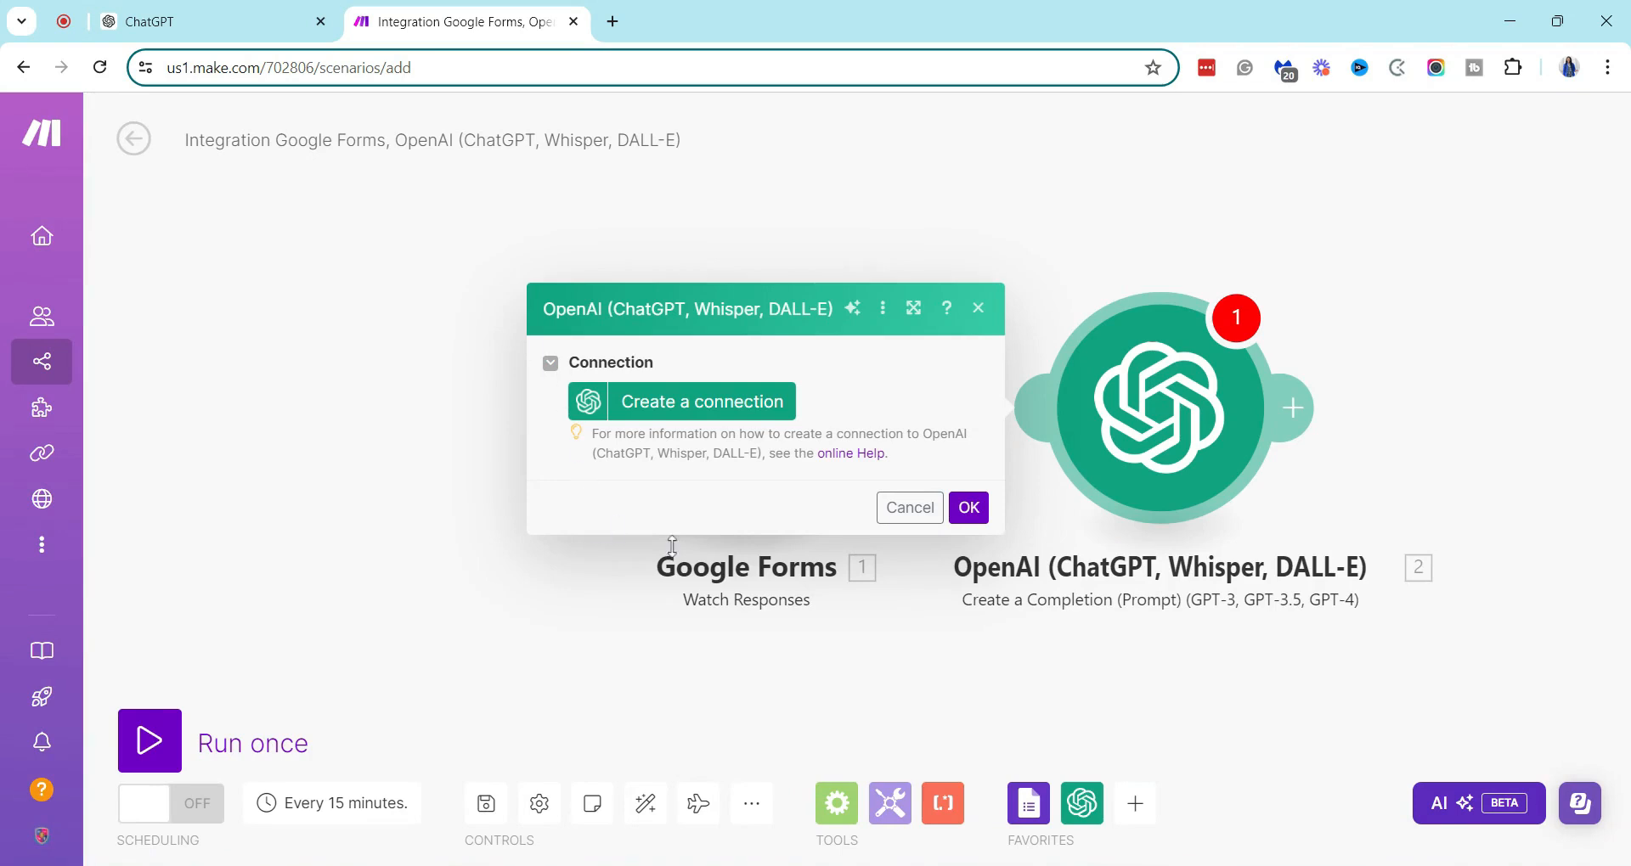
mouse_move(694, 580)
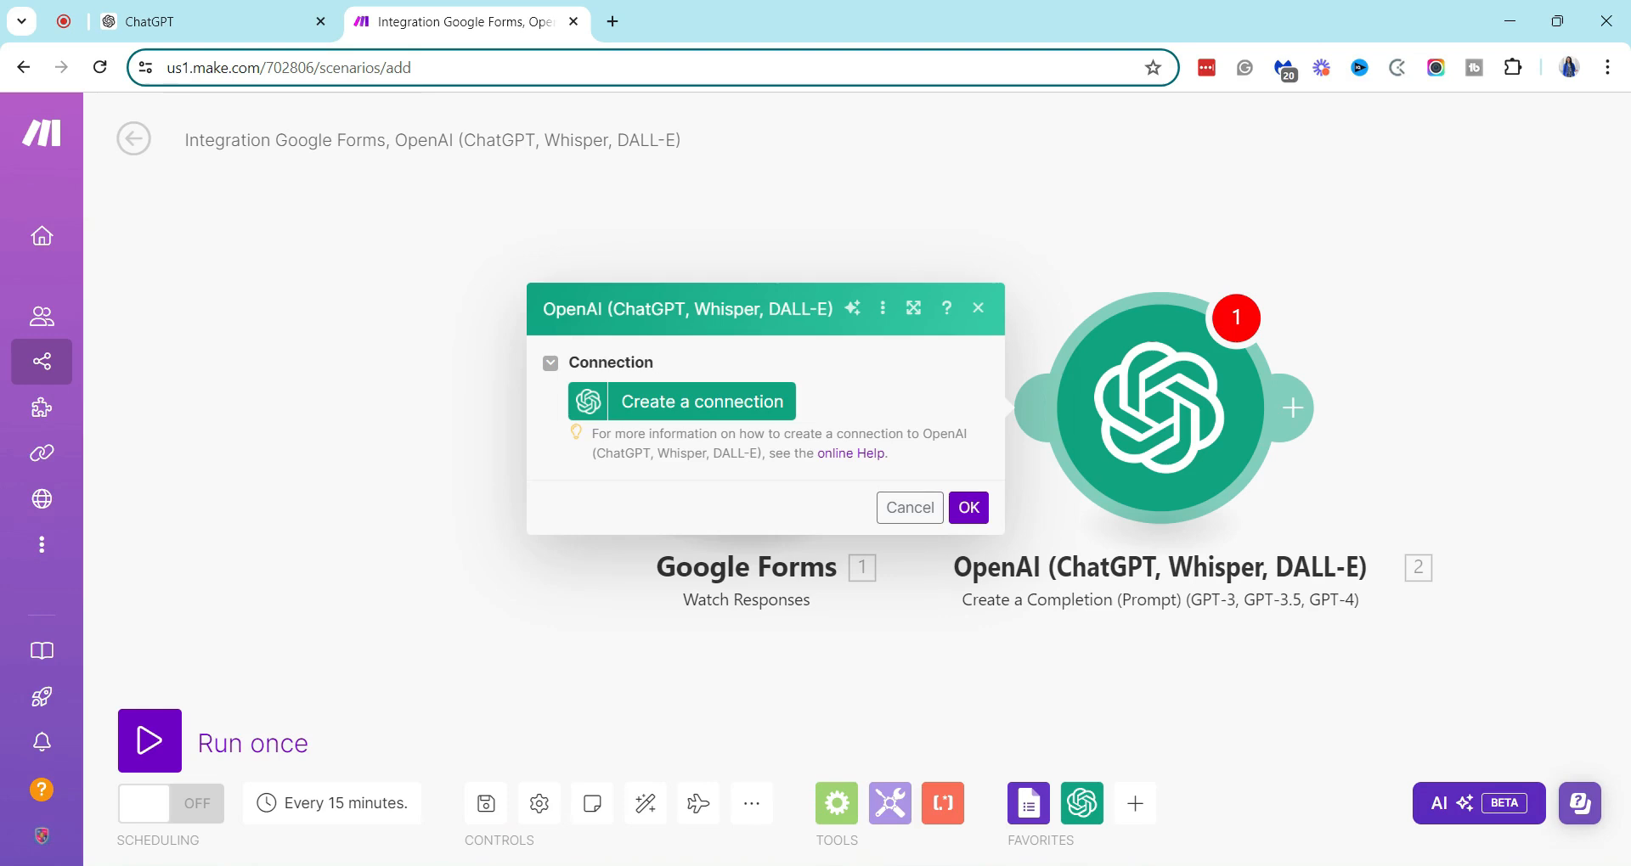
left_click(702, 402)
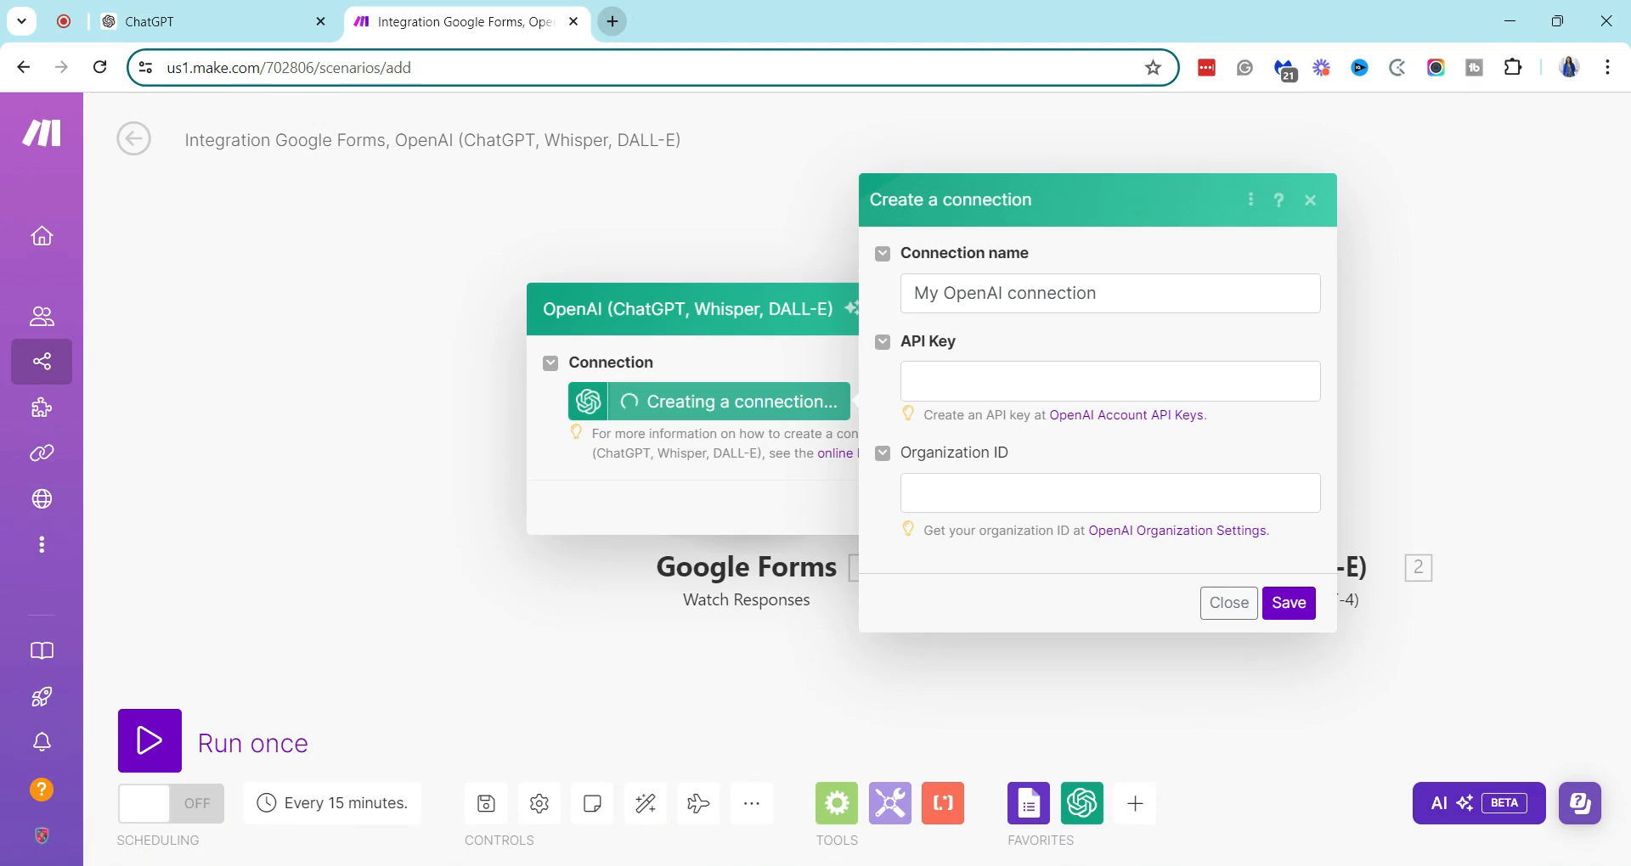
left_click(611, 20)
type("platform.")
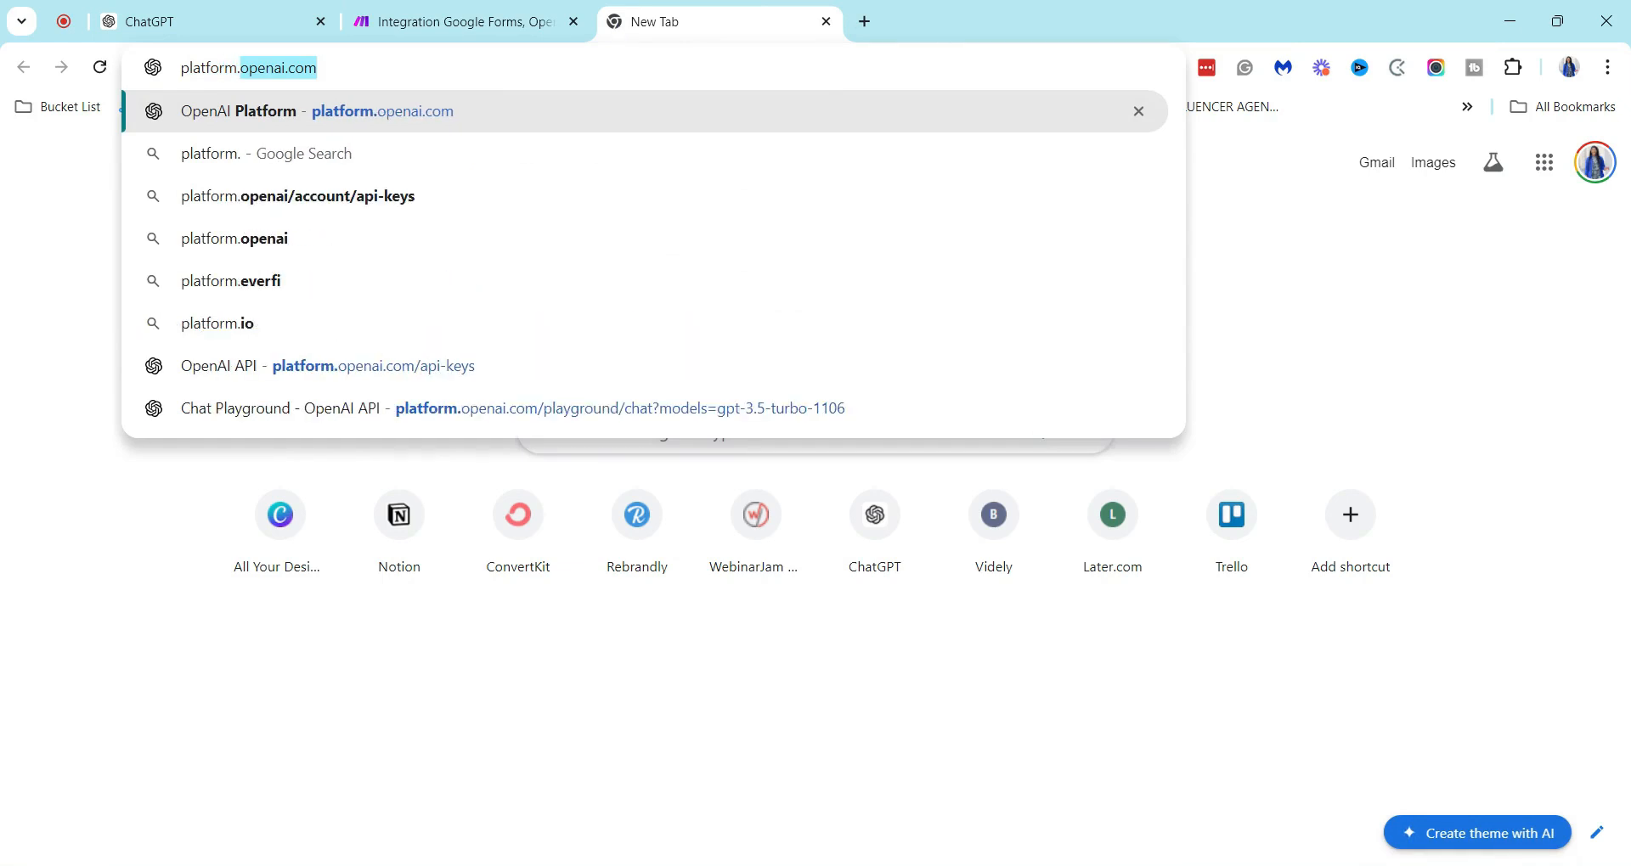
mouse_move(415, 127)
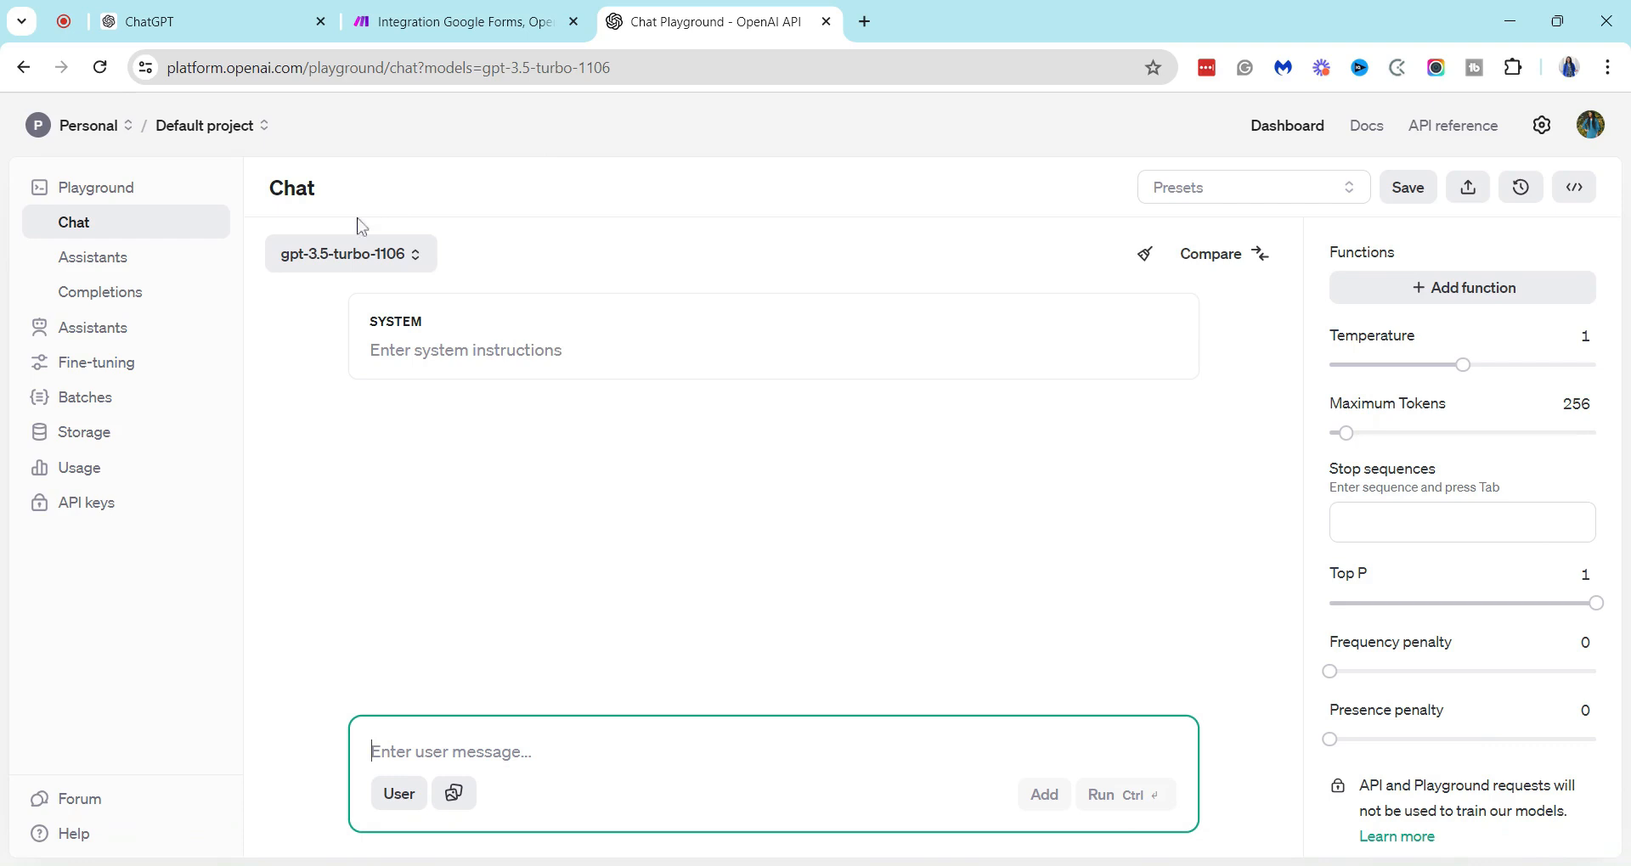
mouse_move(86, 502)
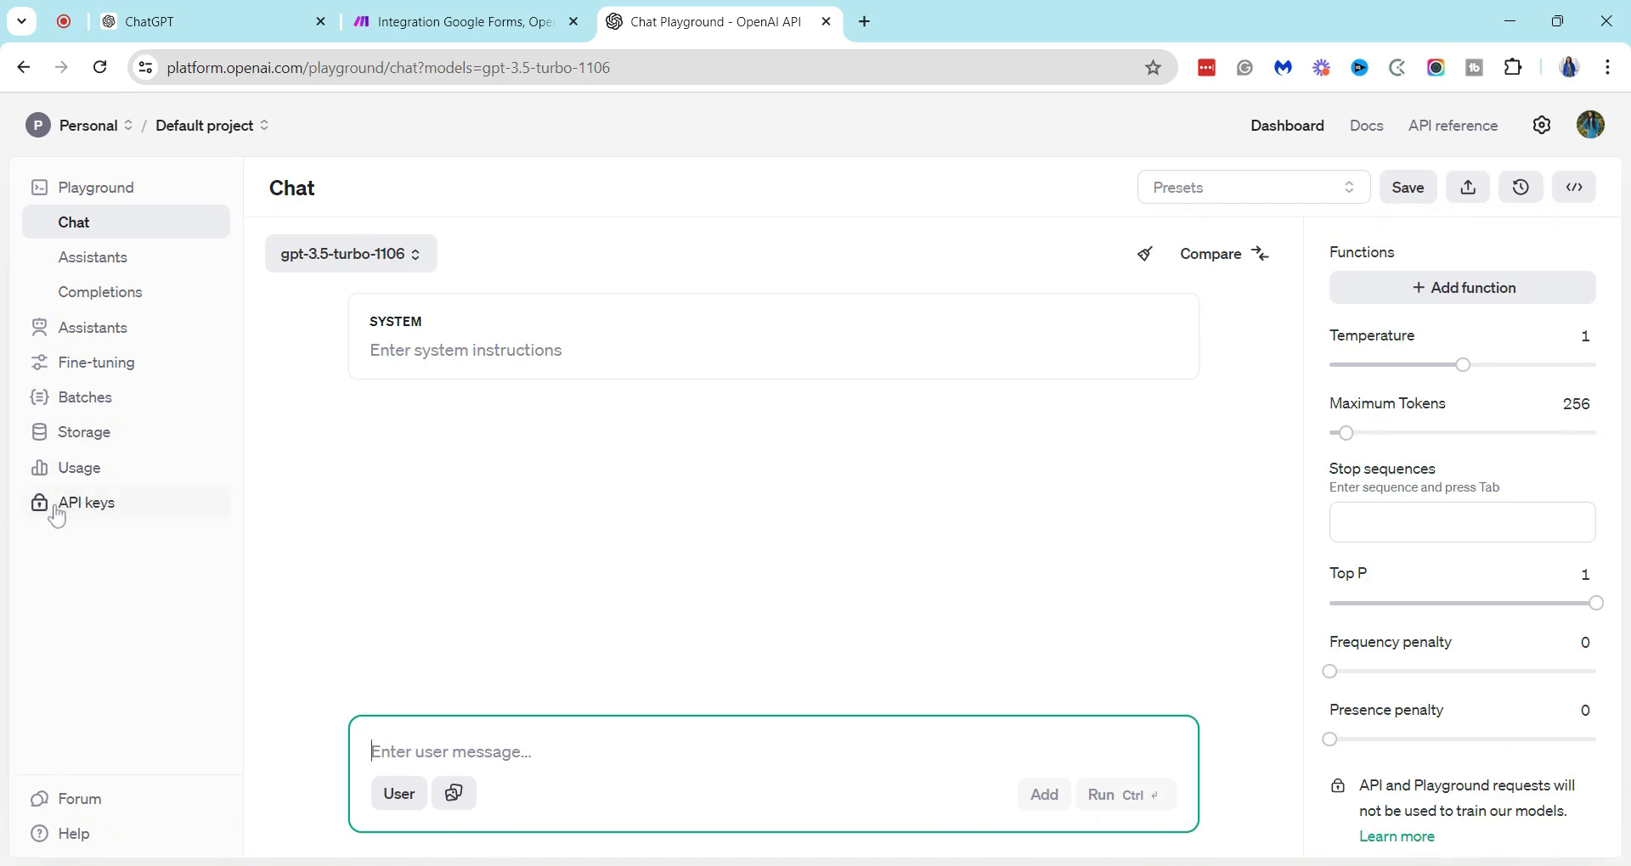
- Go to the default project's API keys page from the left sidebar
left_click(87, 502)
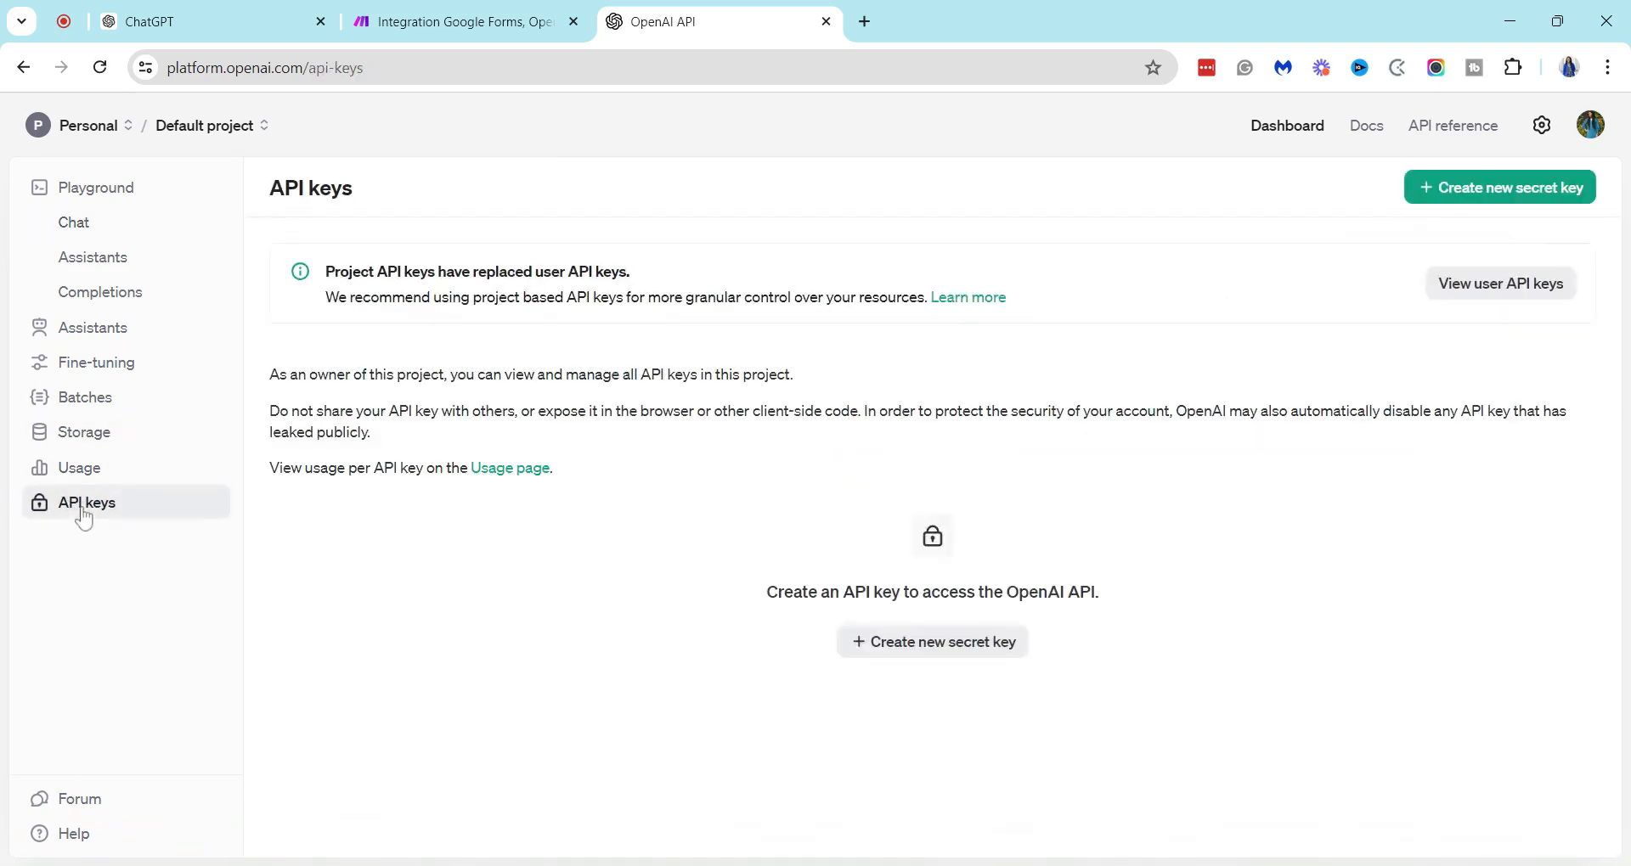
mouse_move(530, 546)
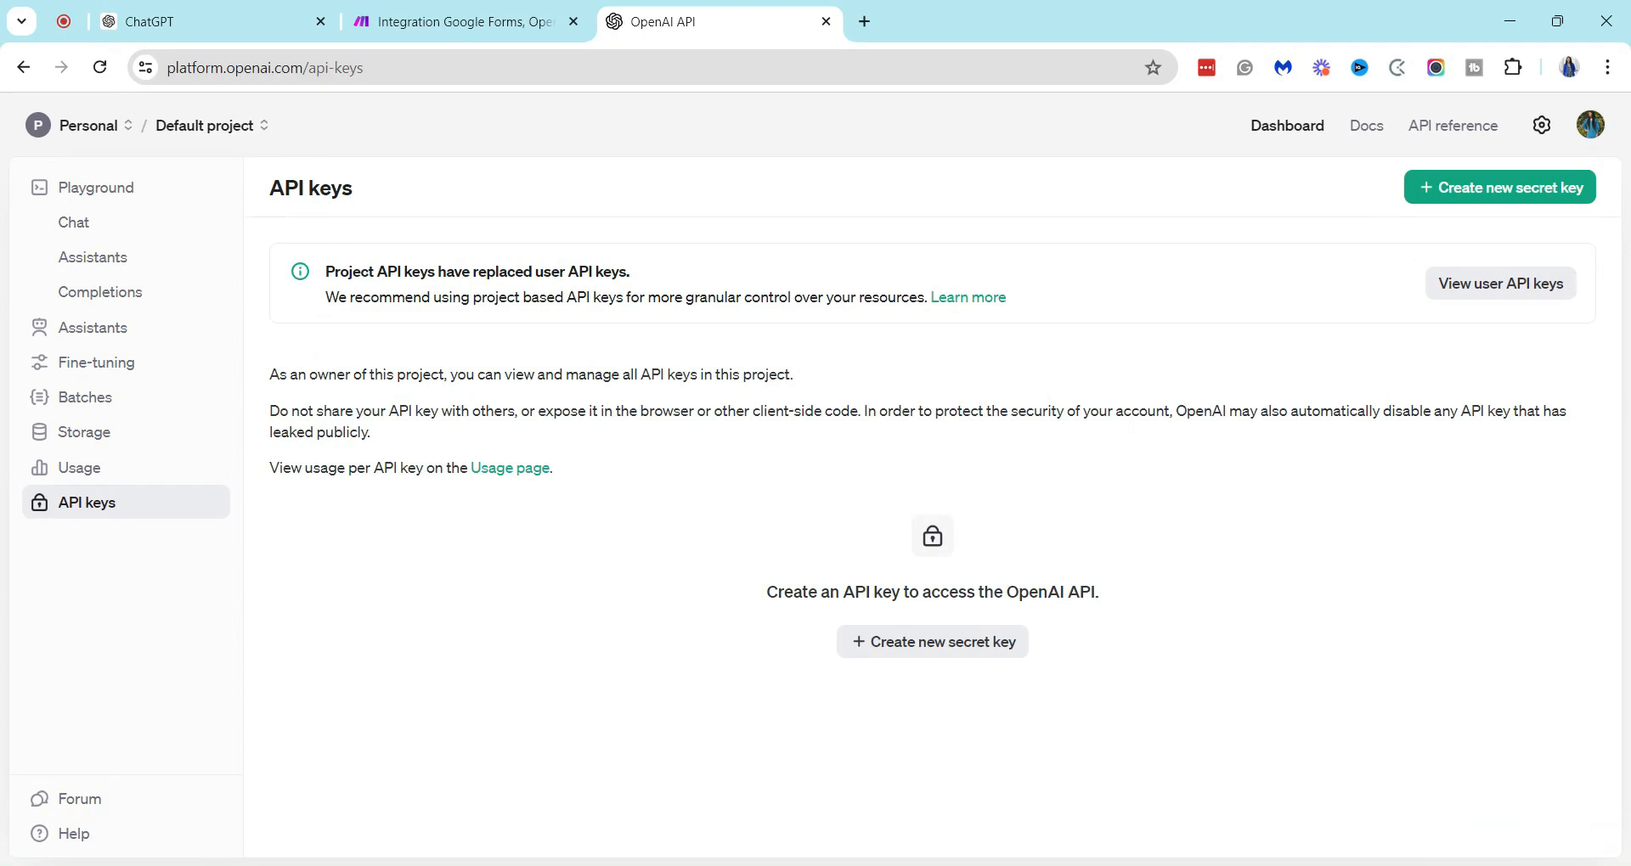
mouse_move(621, 677)
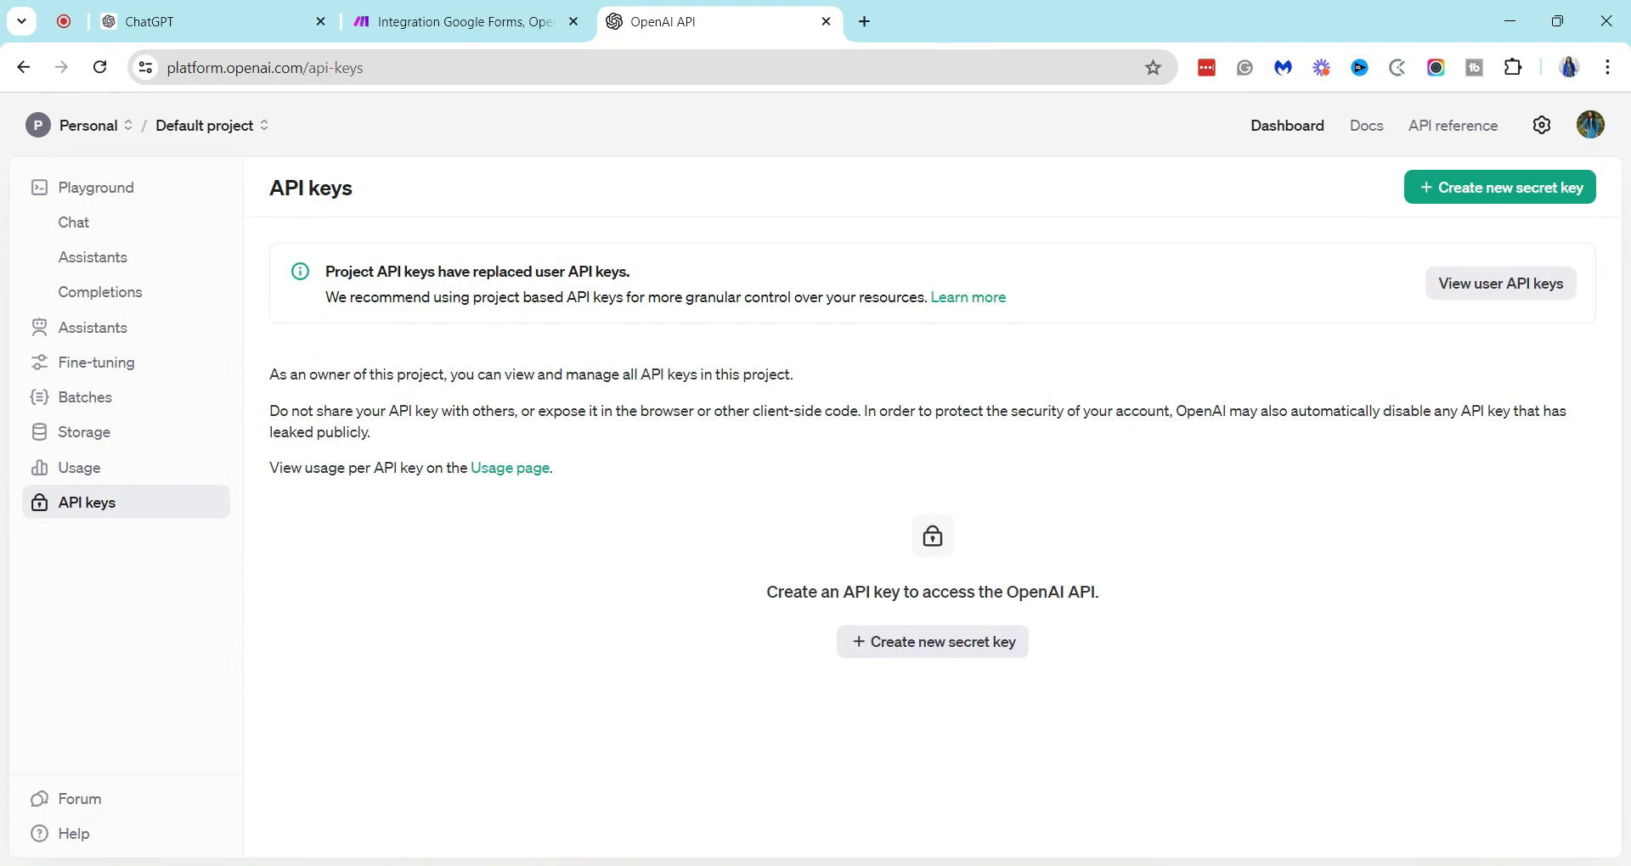
mouse_move(900, 621)
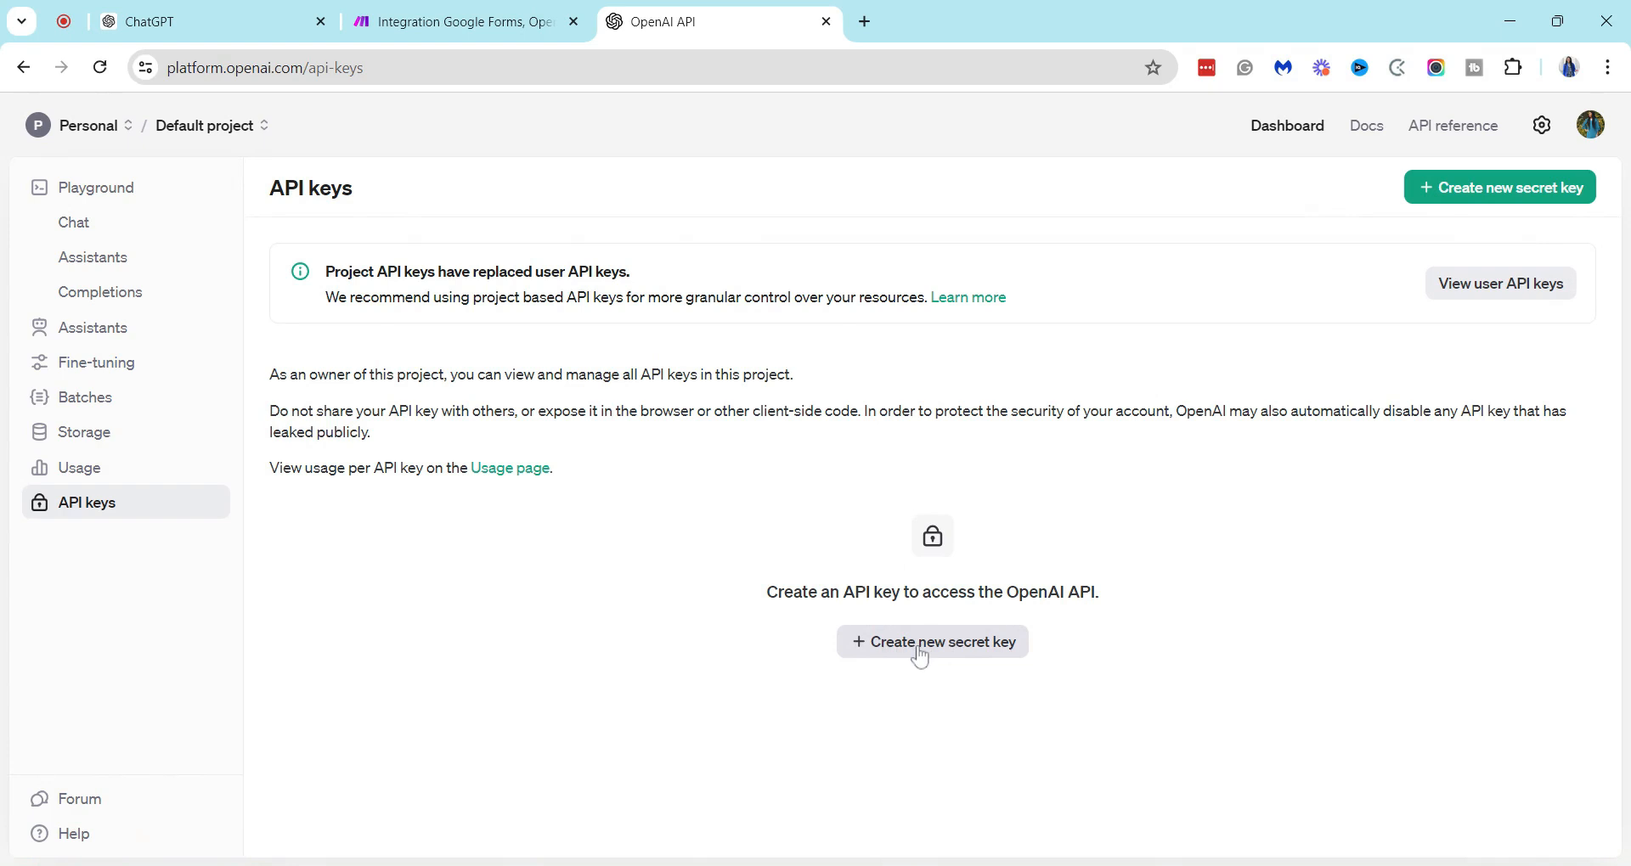
- Open the 'Create new secret key' form on the API keys page
left_click(931, 642)
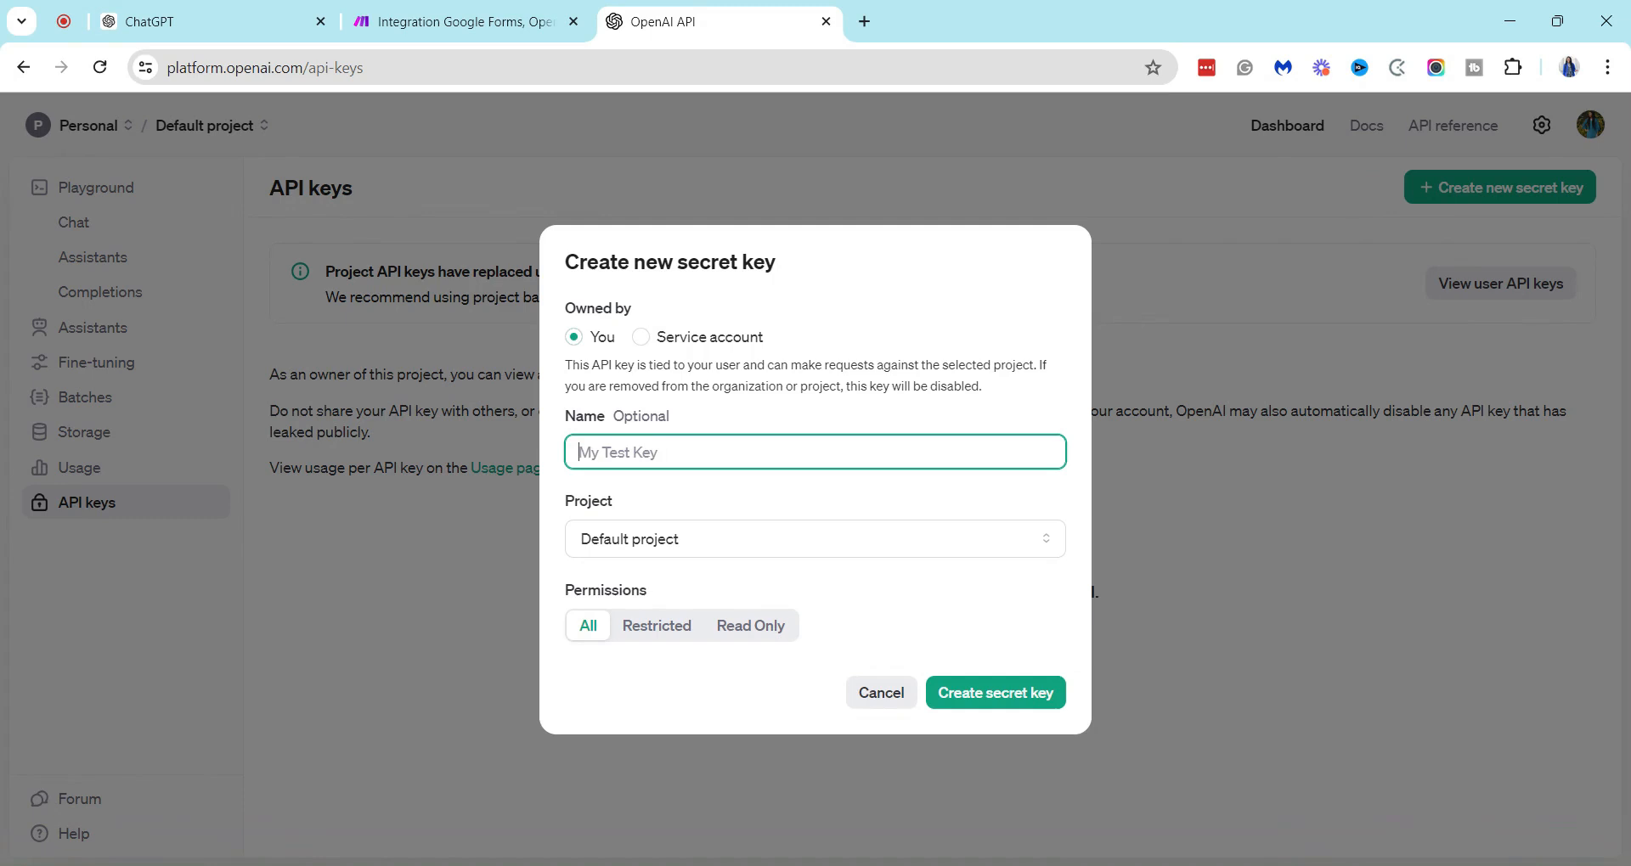
- Create a secret key named 'Google Workspace' with All permissions
type("Goog")
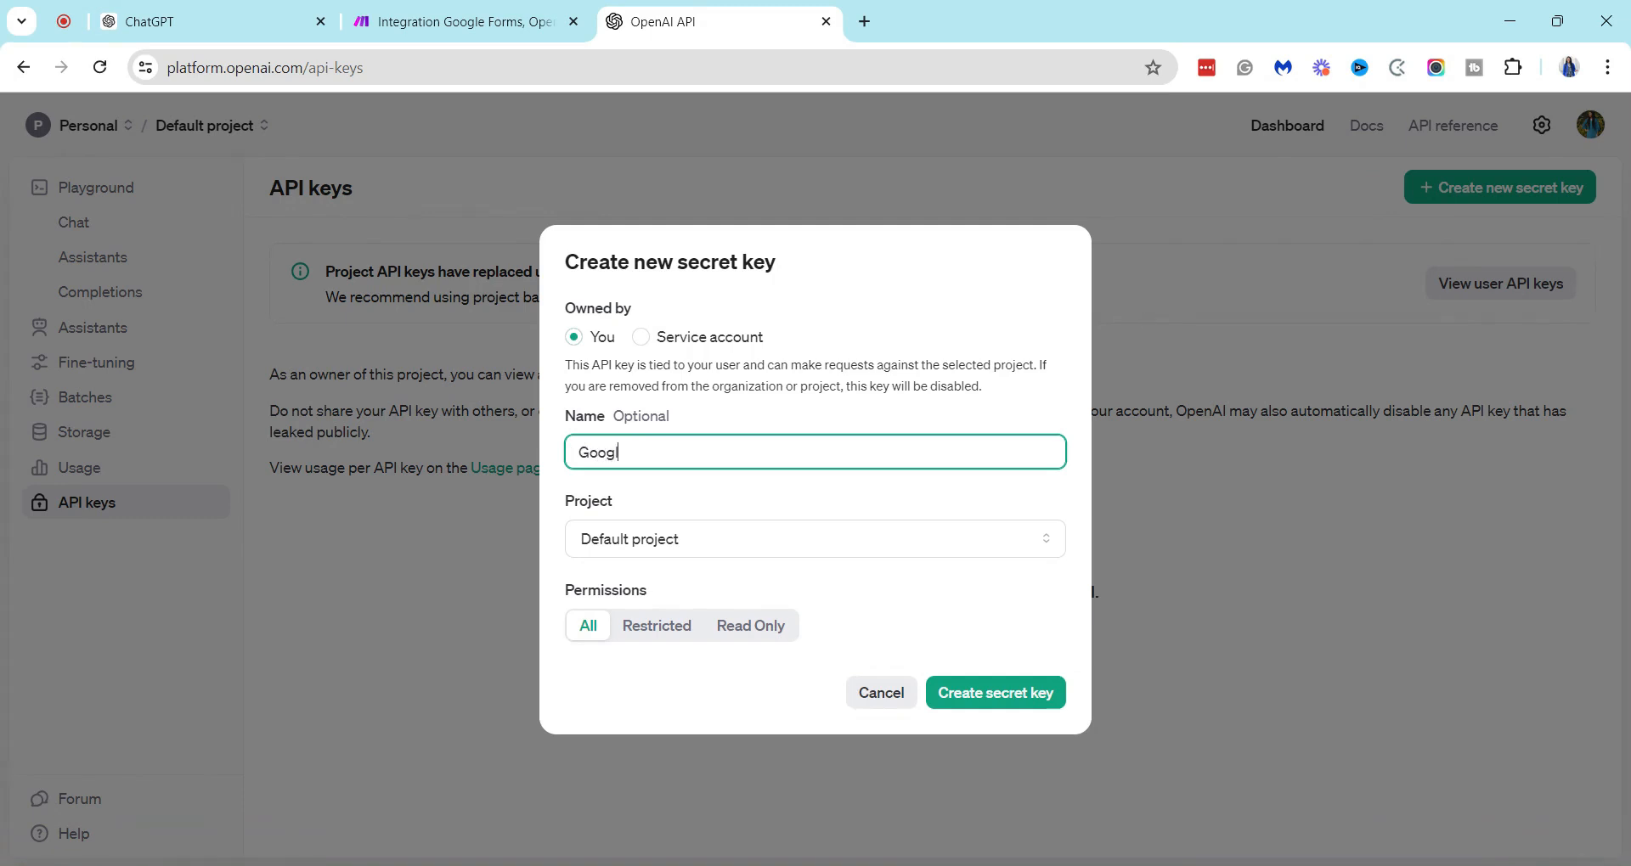
type("le Workspace")
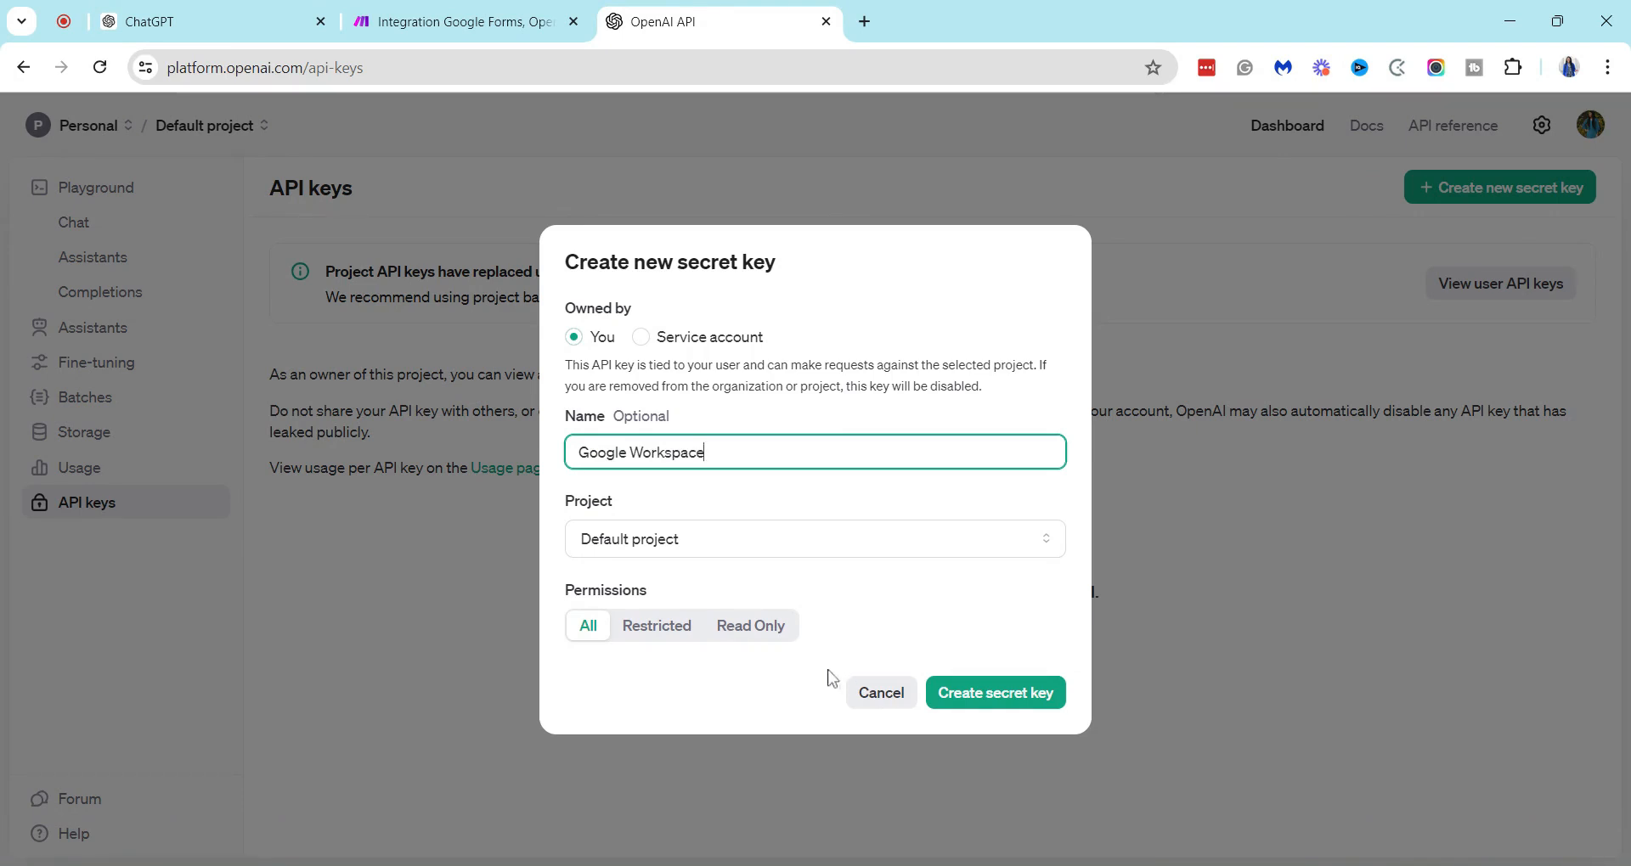
mouse_move(994, 693)
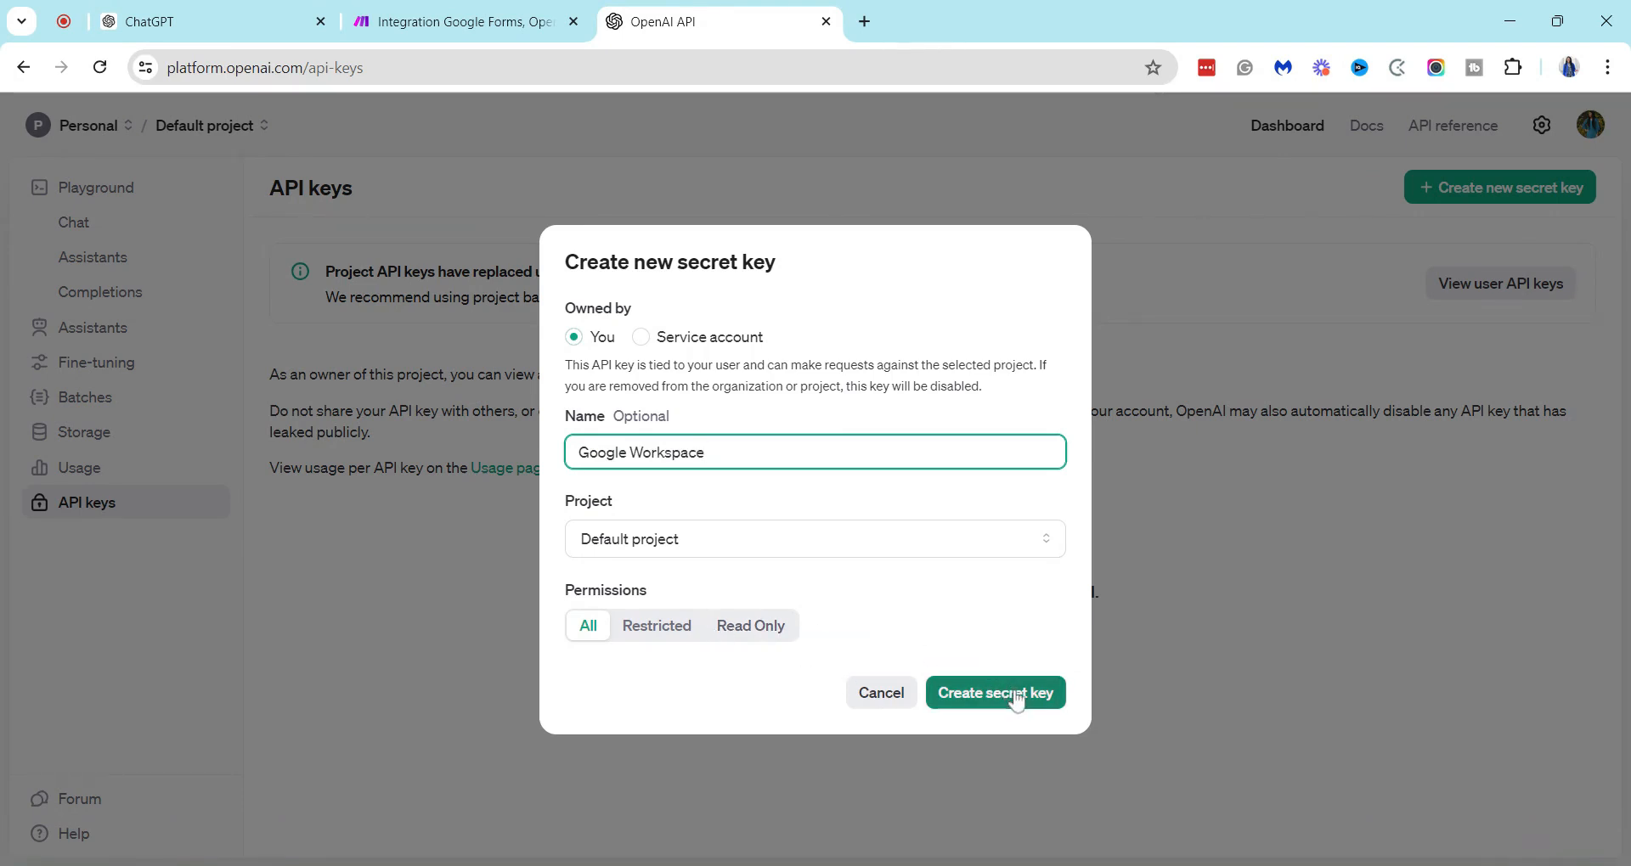
left_click(995, 693)
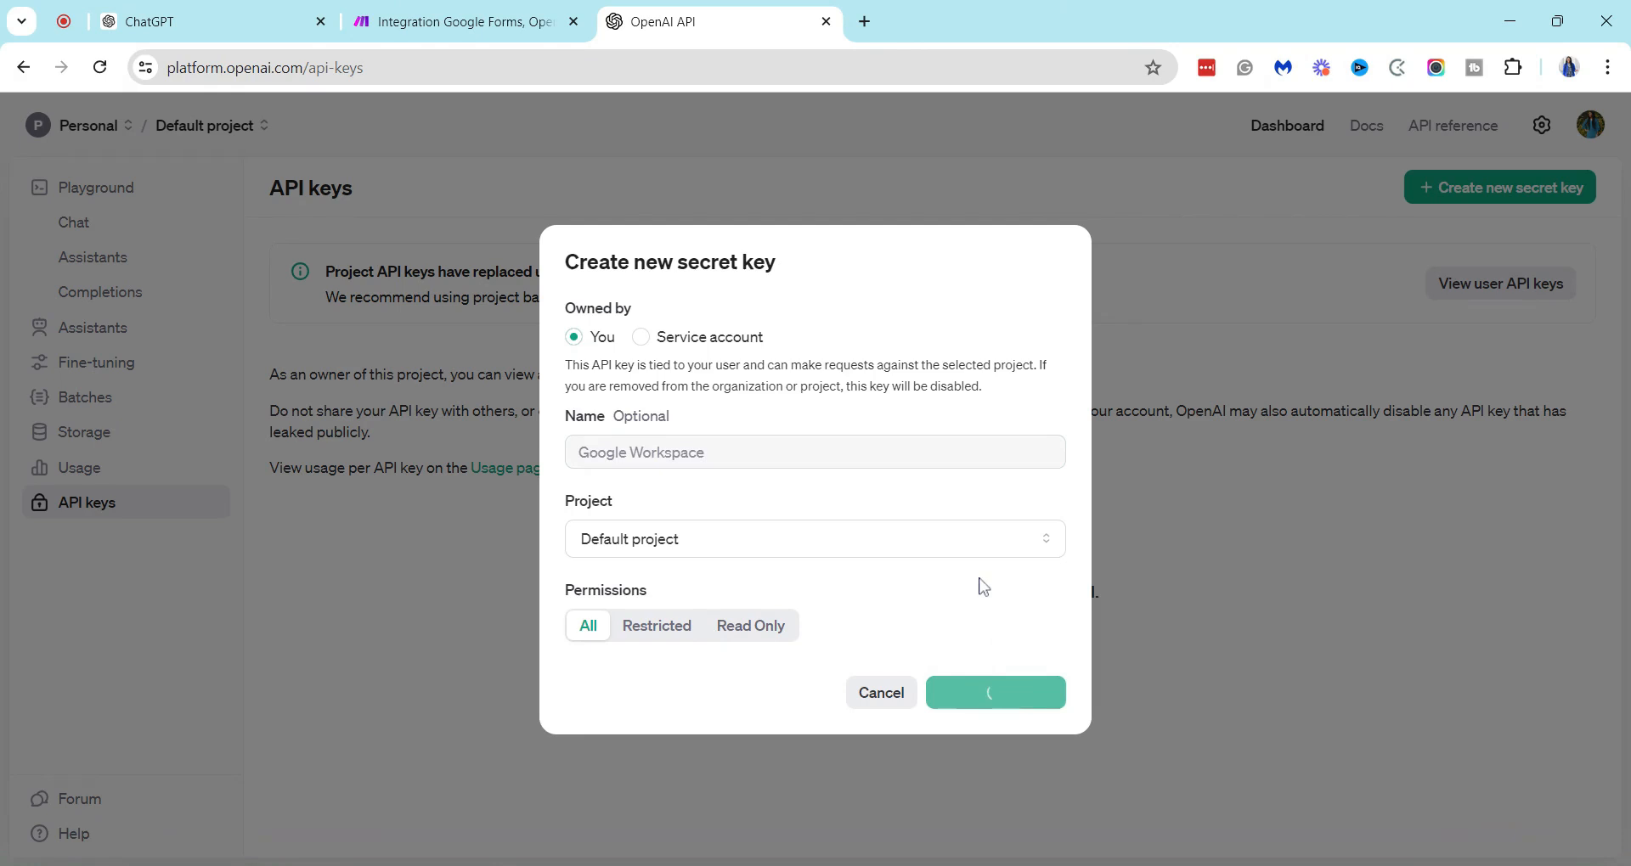
left_click(993, 694)
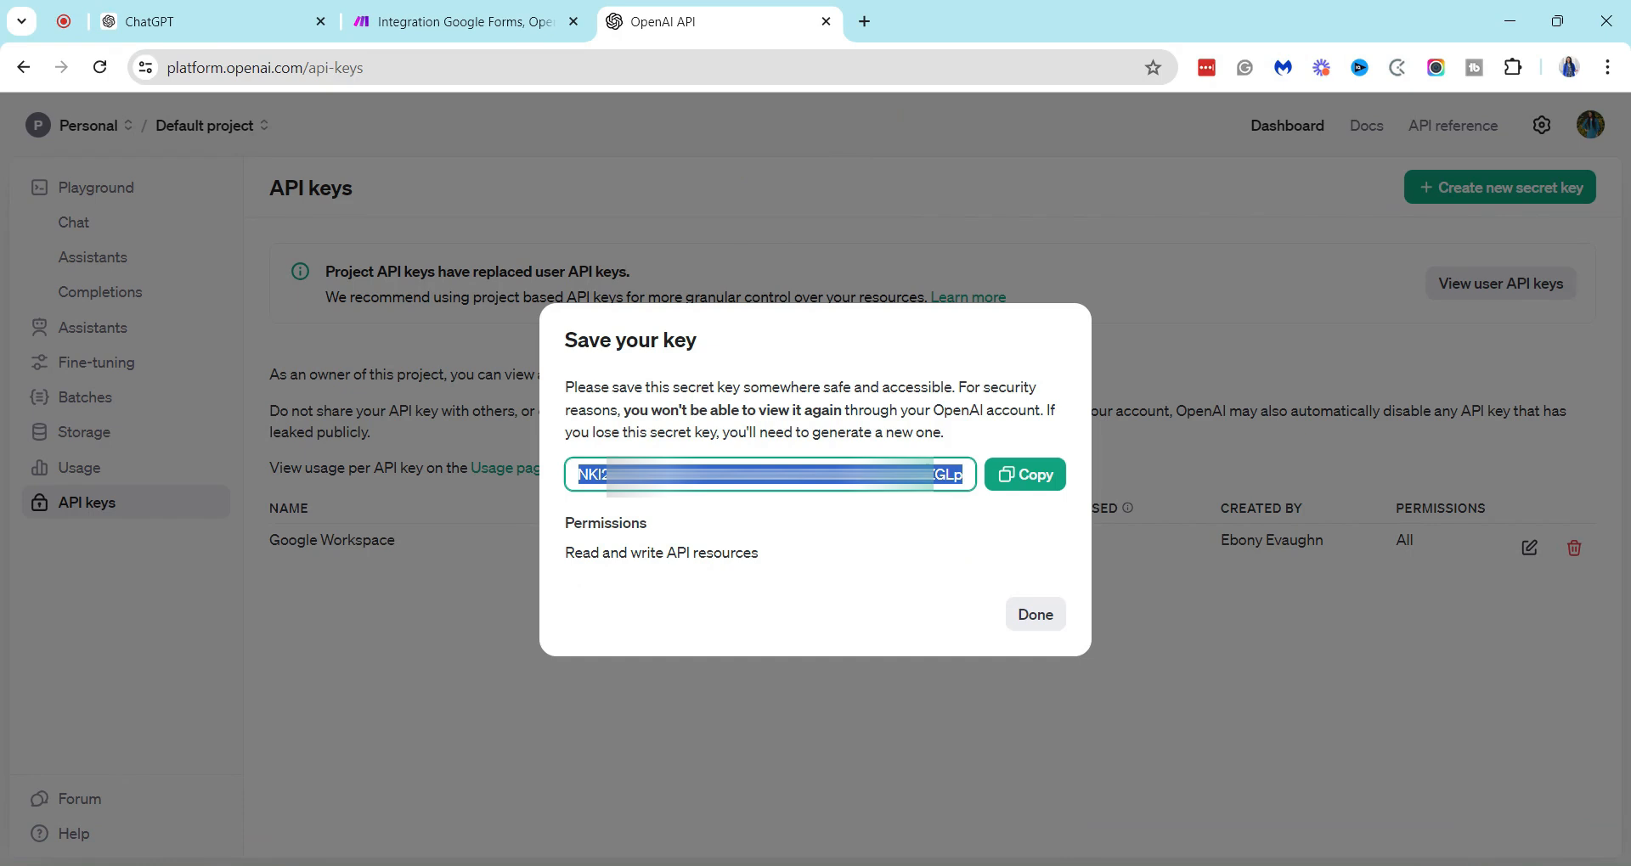
left_click(1023, 474)
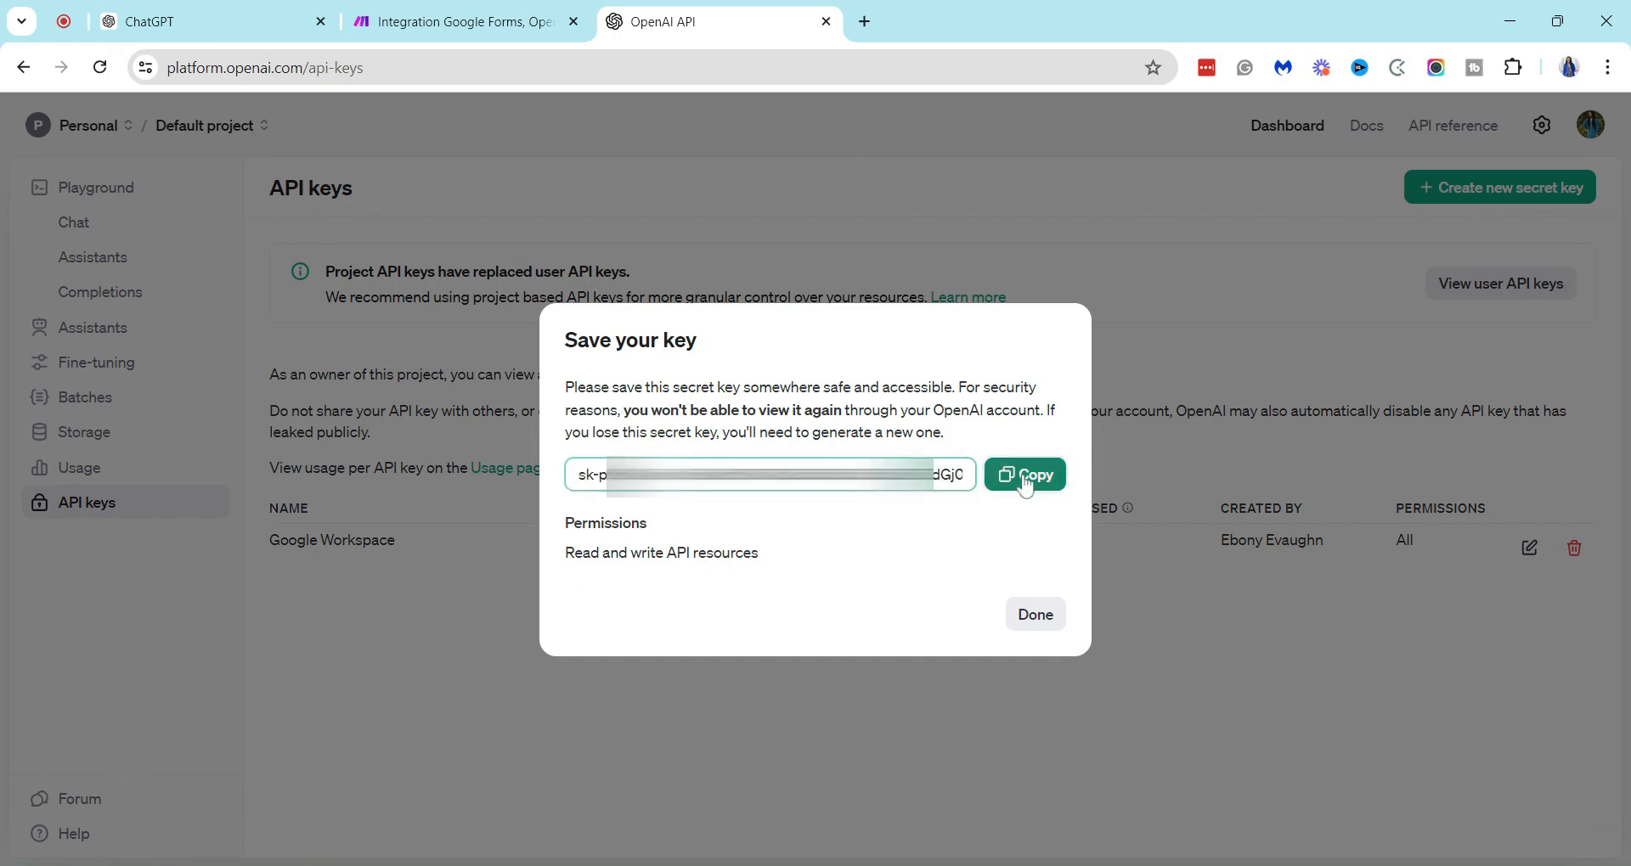
- Copy the Google Workspace key for the Make connection, then return to the API keys list
left_click(1025, 474)
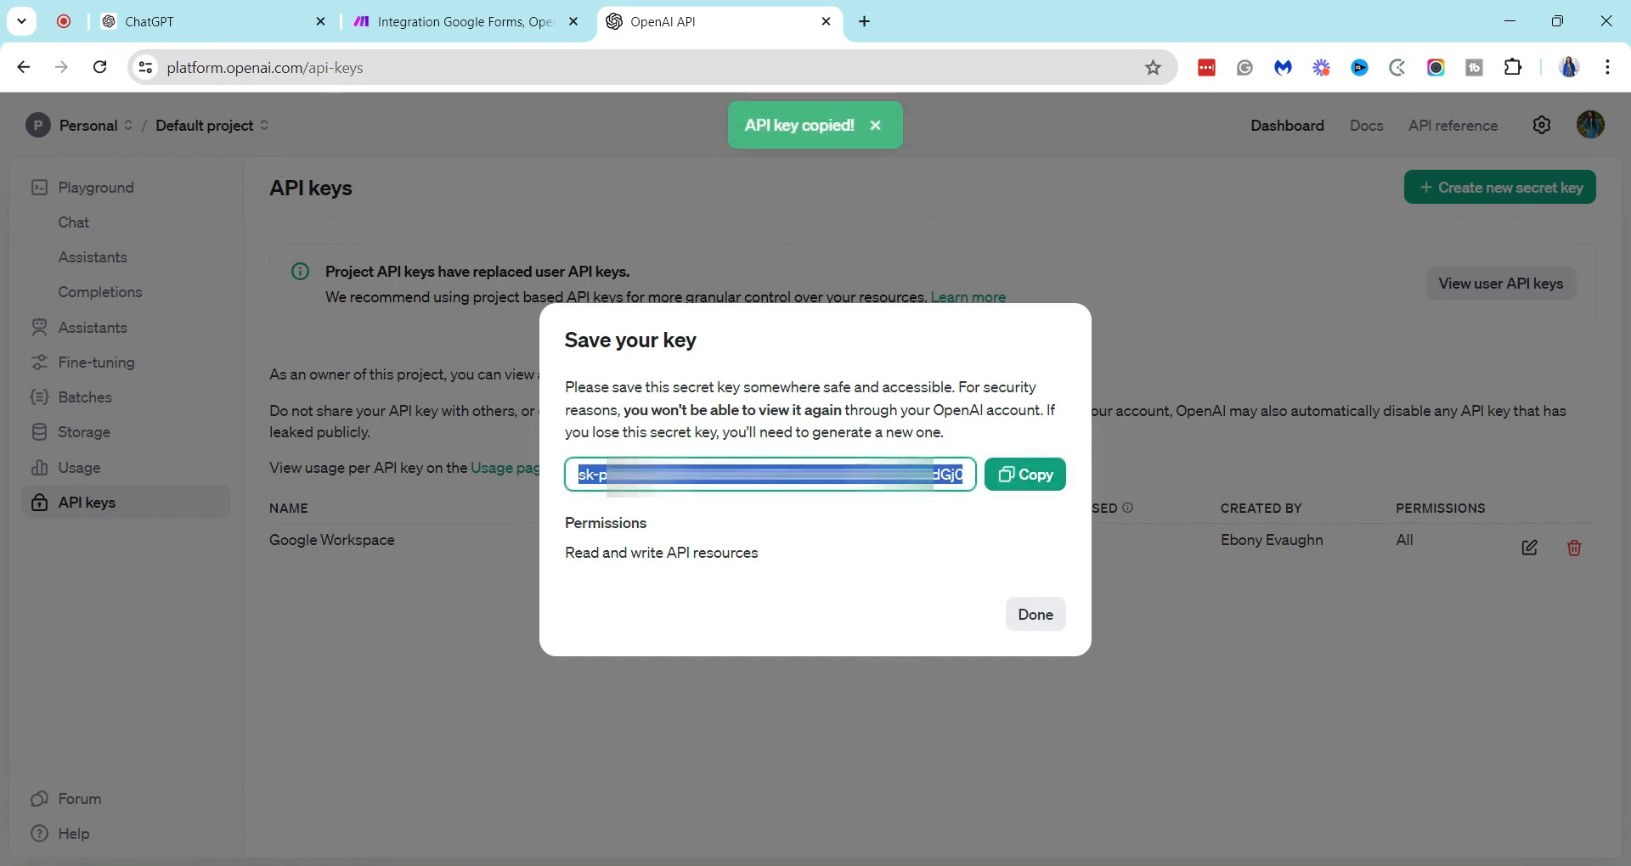
left_click(466, 20)
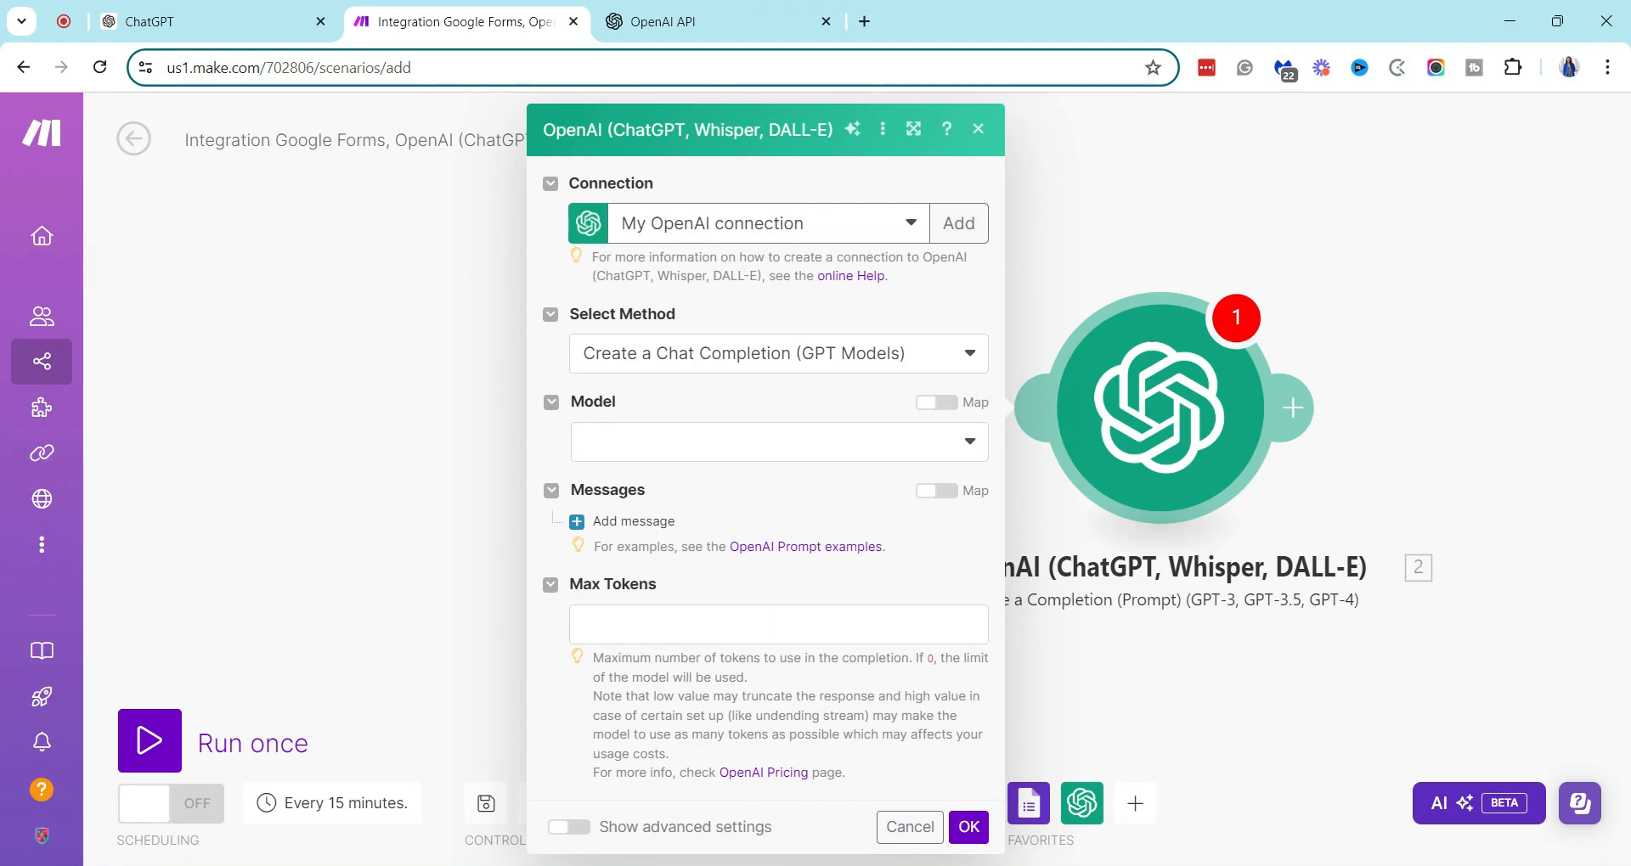
mouse_move(288, 338)
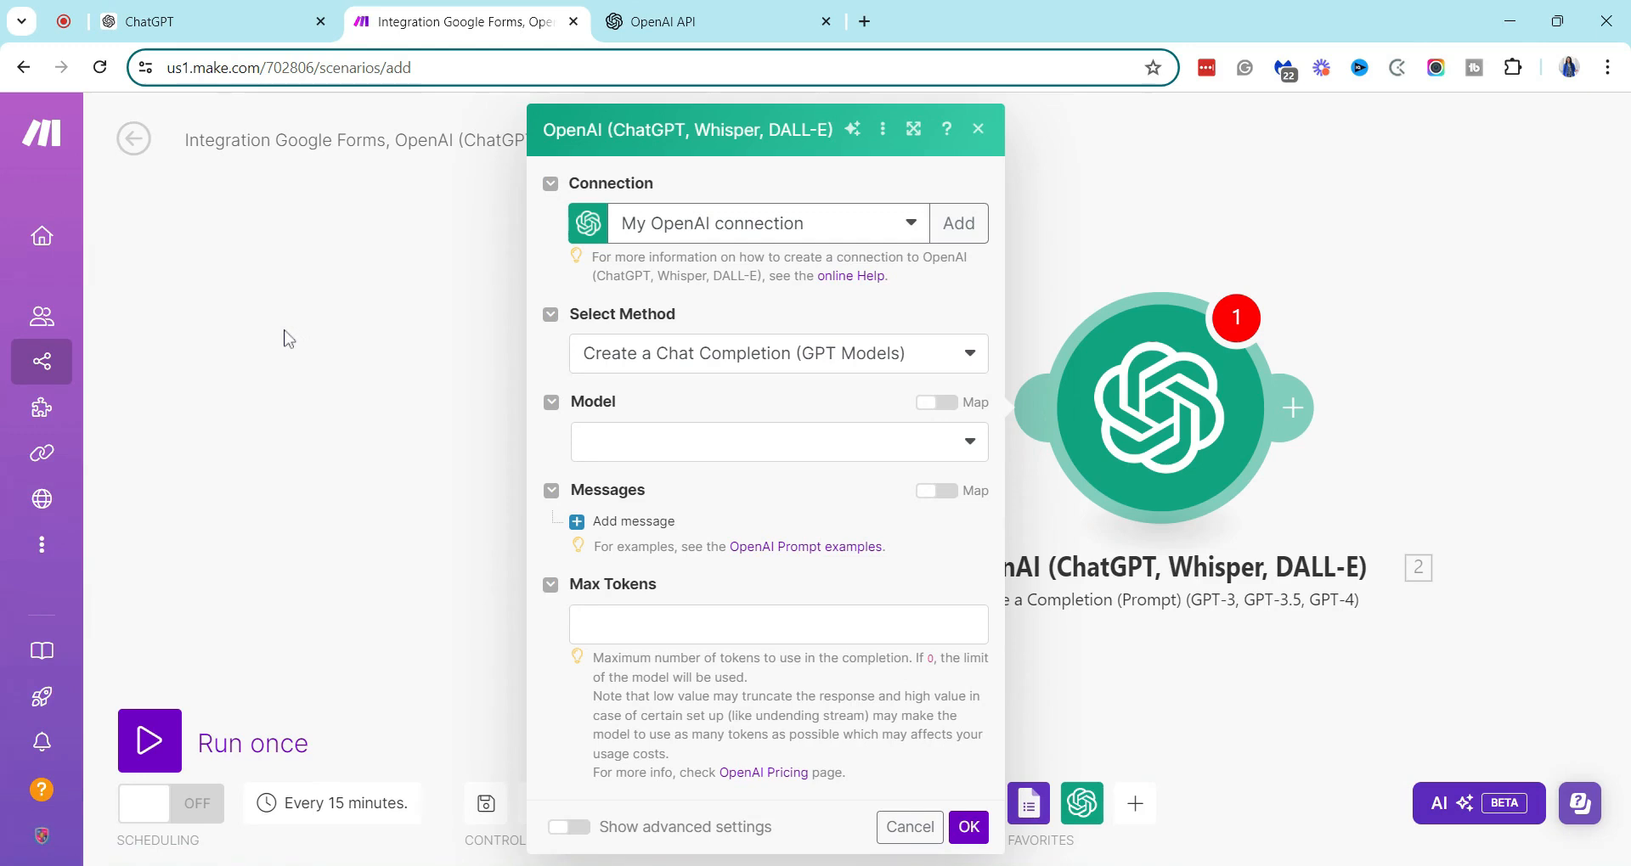
mouse_move(487, 103)
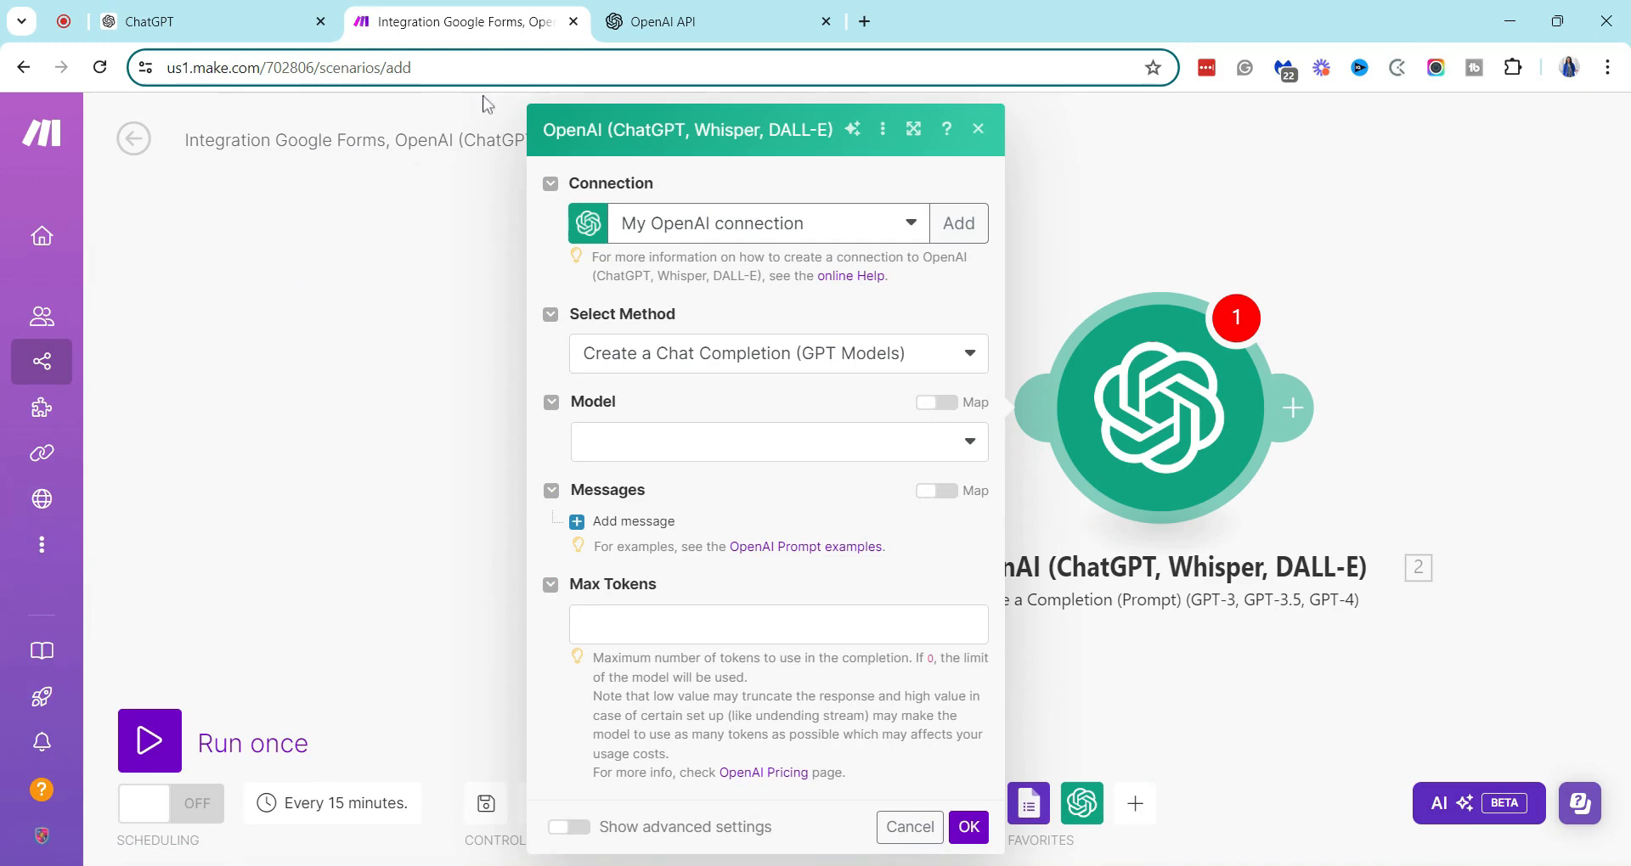
left_click(715, 21)
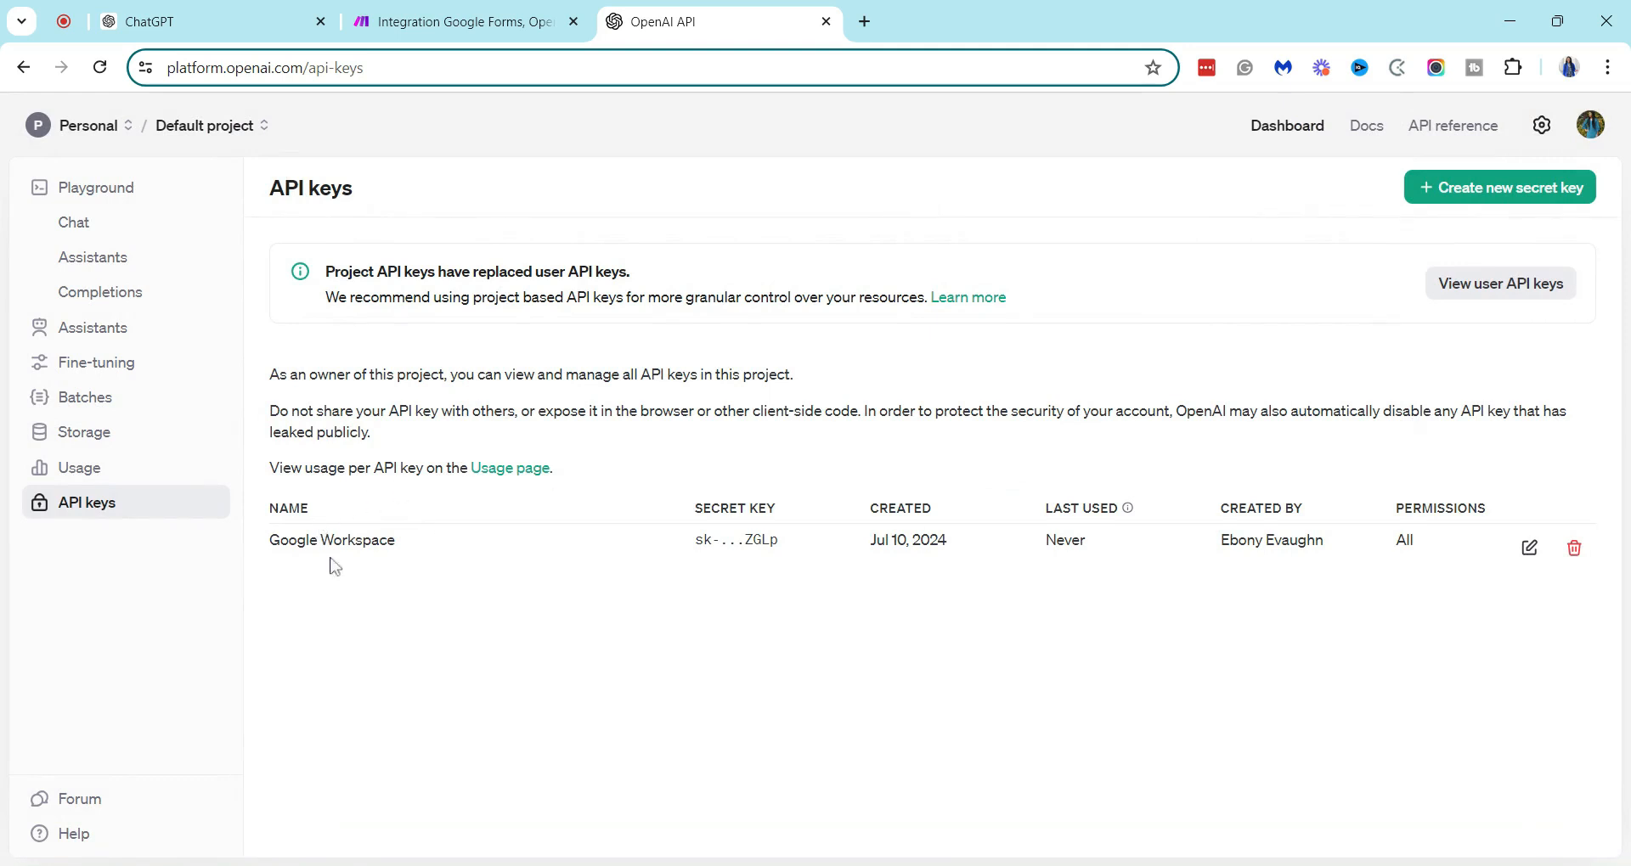
mouse_move(431, 536)
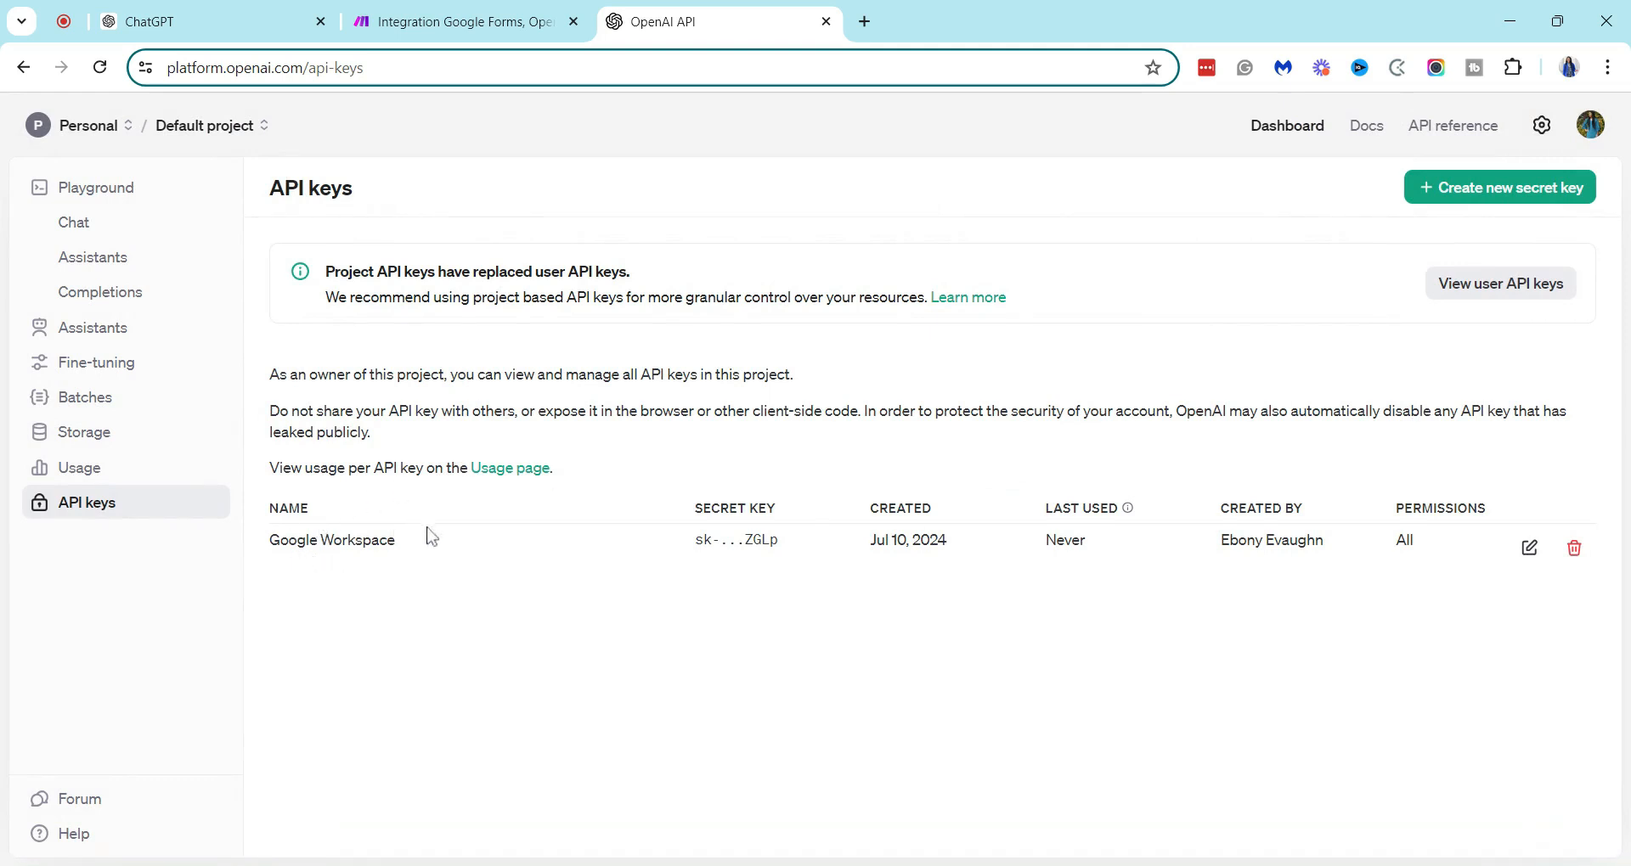
mouse_move(931, 533)
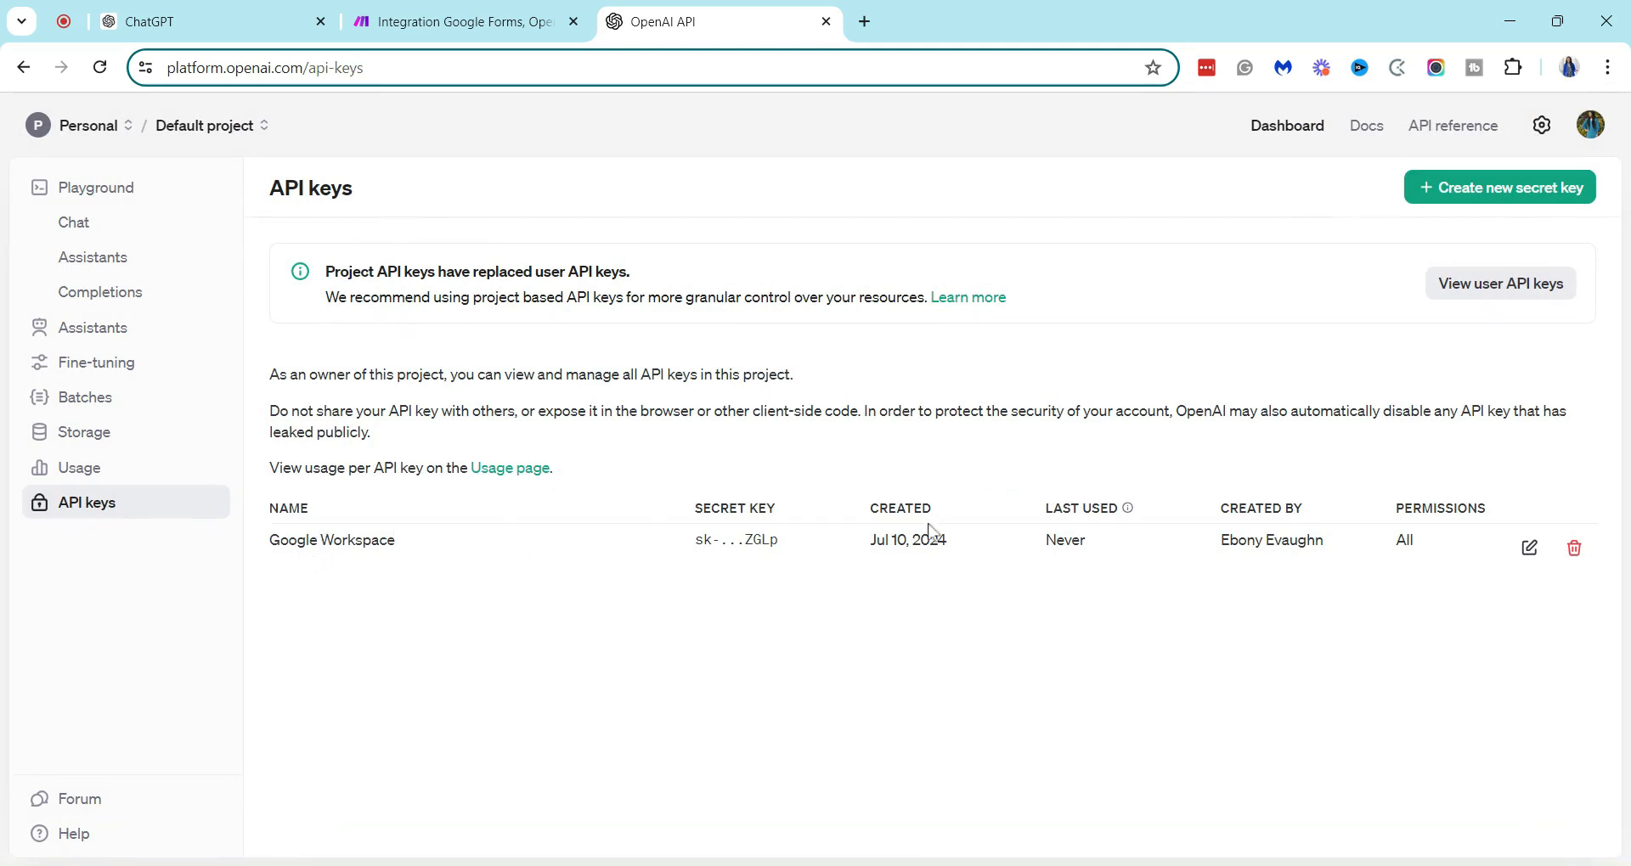
mouse_move(1171, 533)
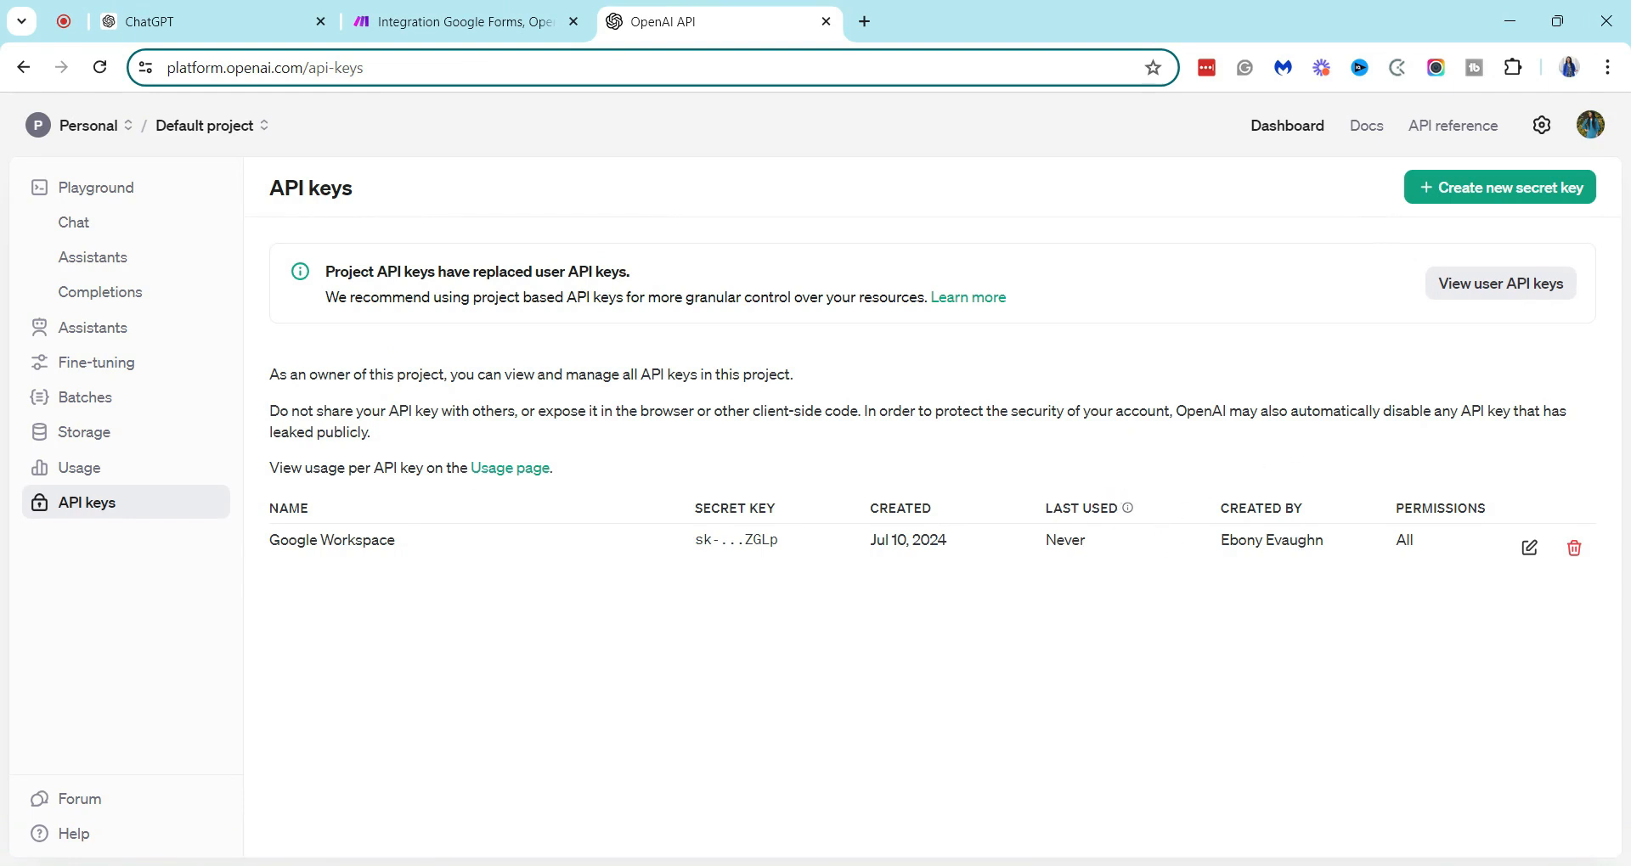
mouse_move(724, 607)
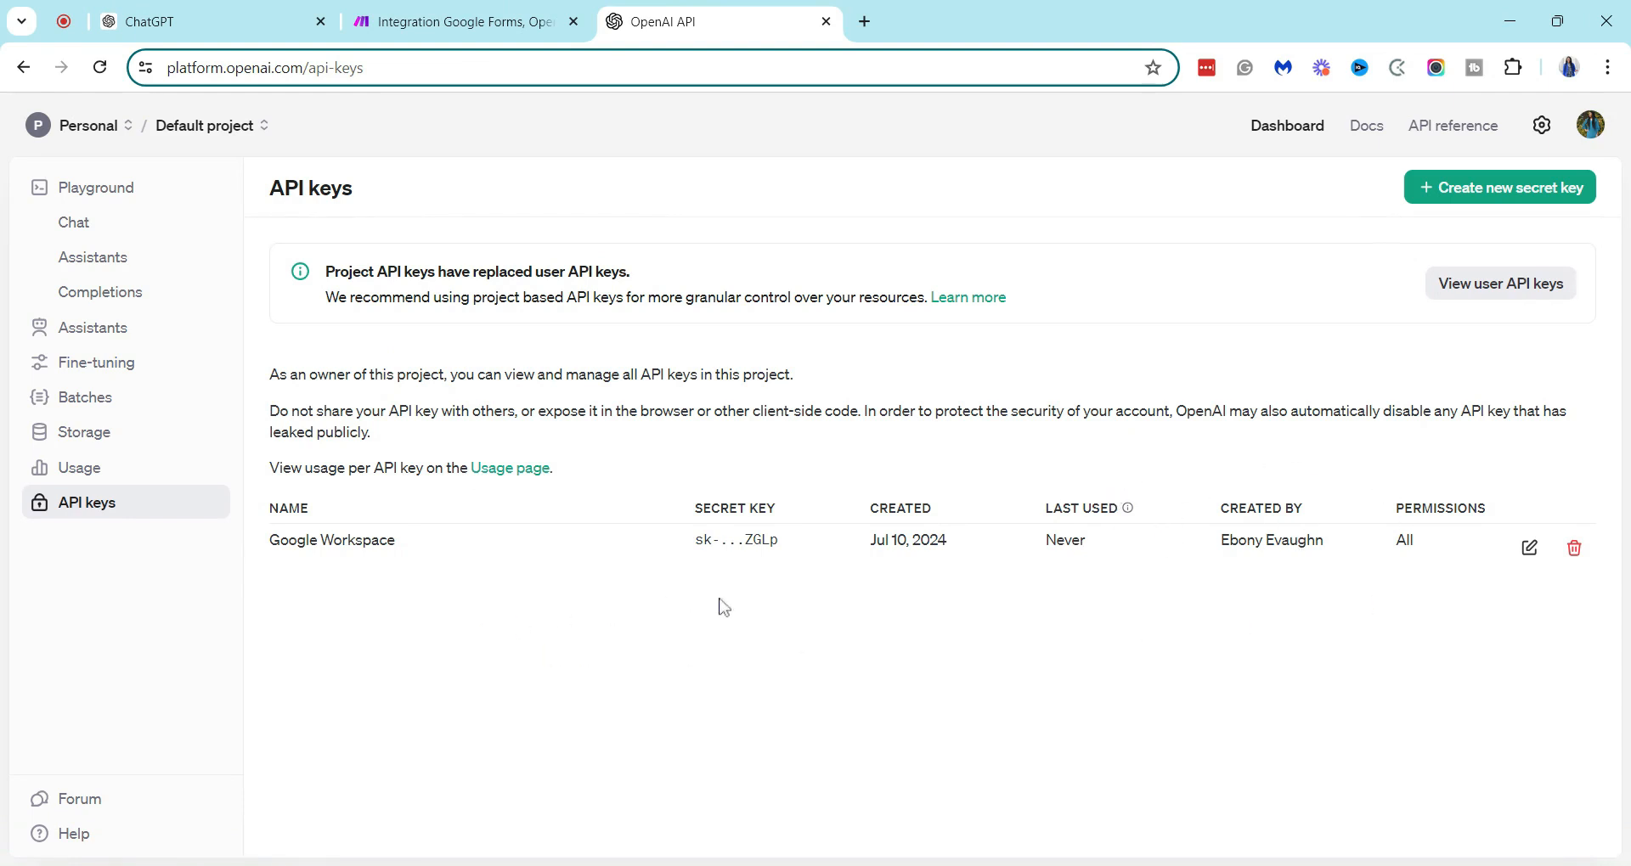
mouse_move(773, 617)
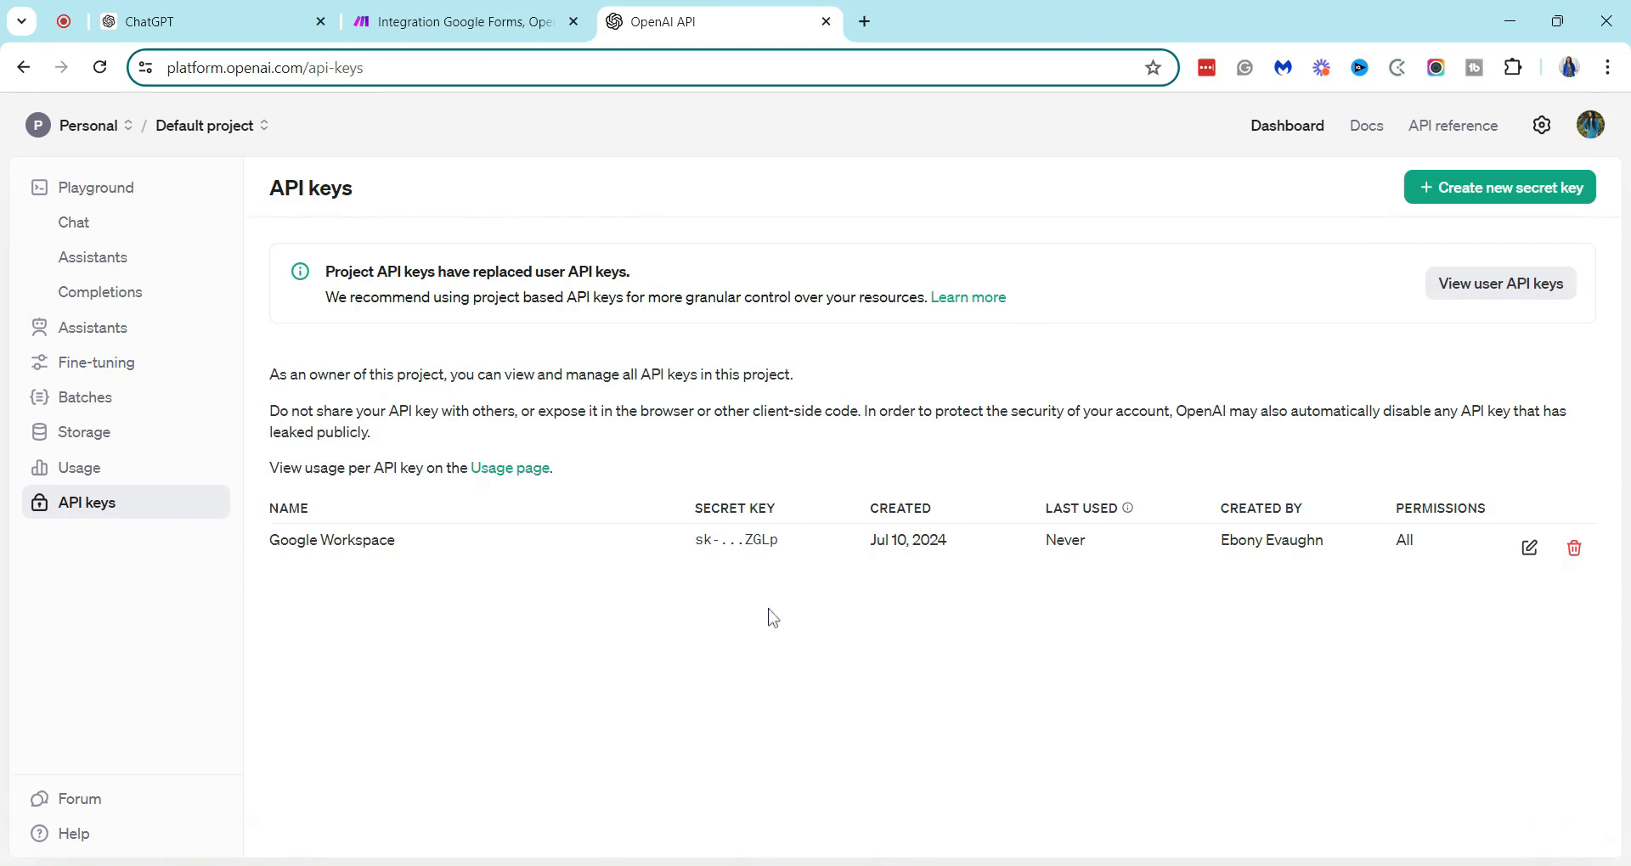